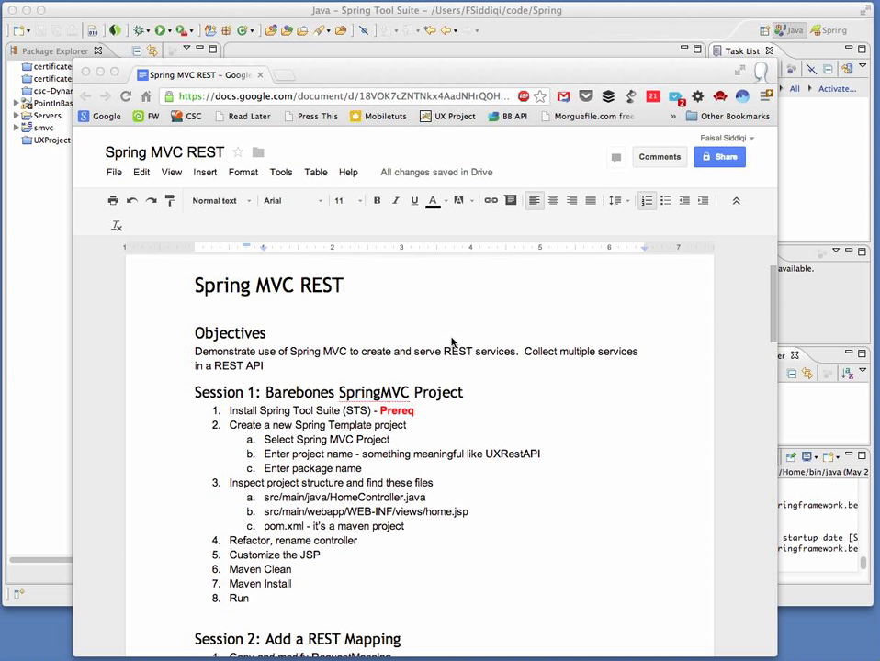
pyautogui.moveTo(592, 406)
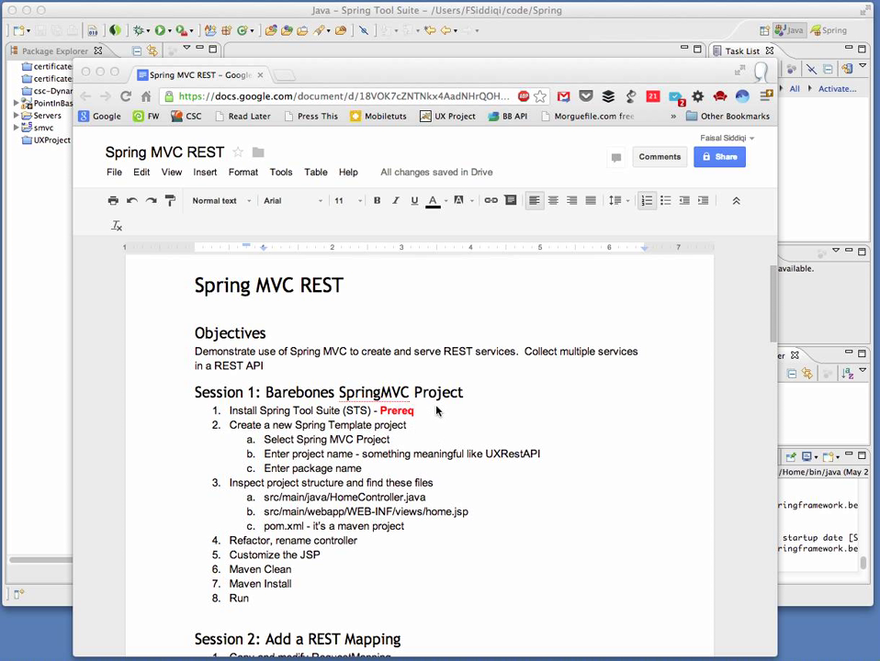
pyautogui.moveTo(175, 390)
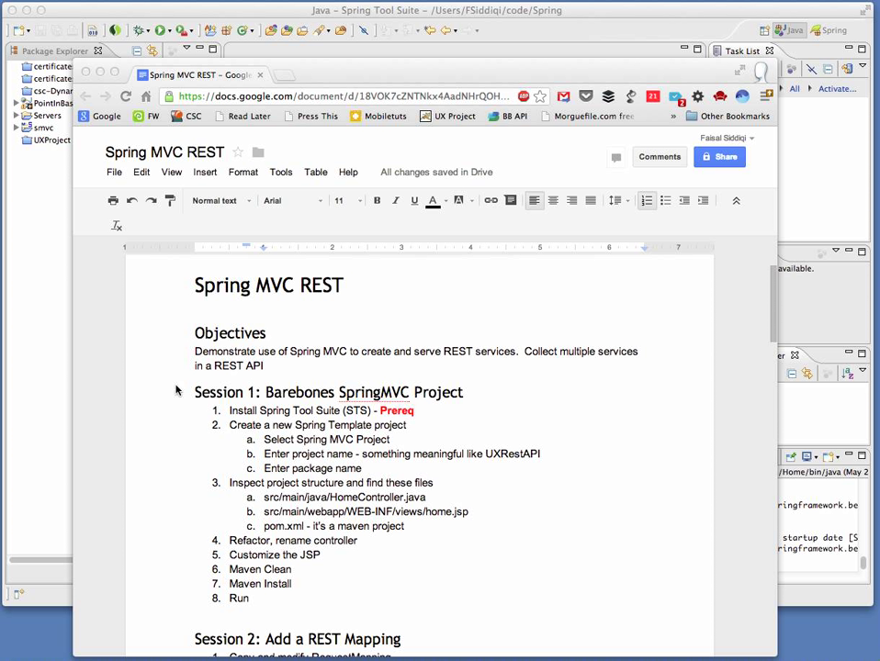
pyautogui.moveTo(182, 387)
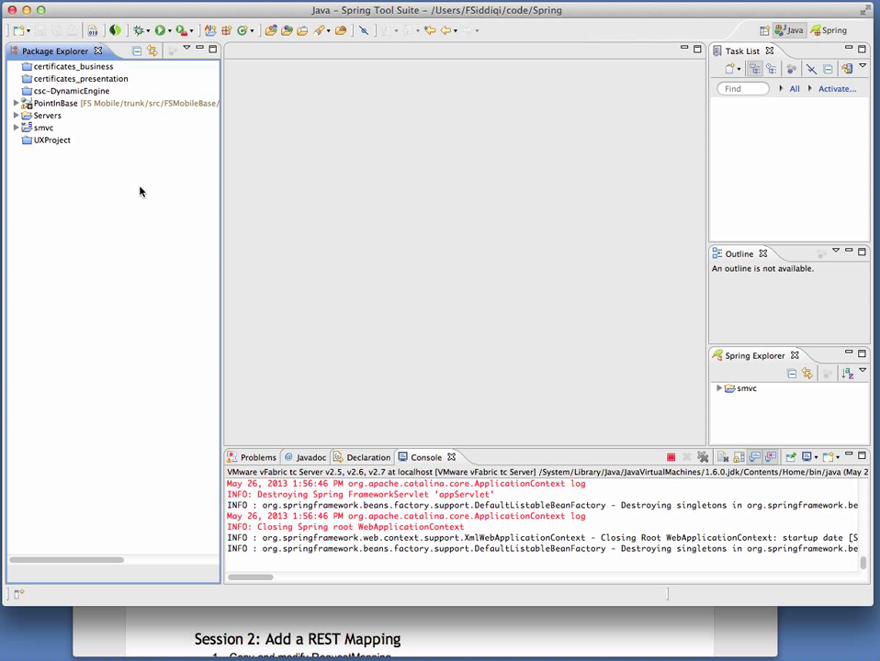
pyautogui.rightClick(141, 191)
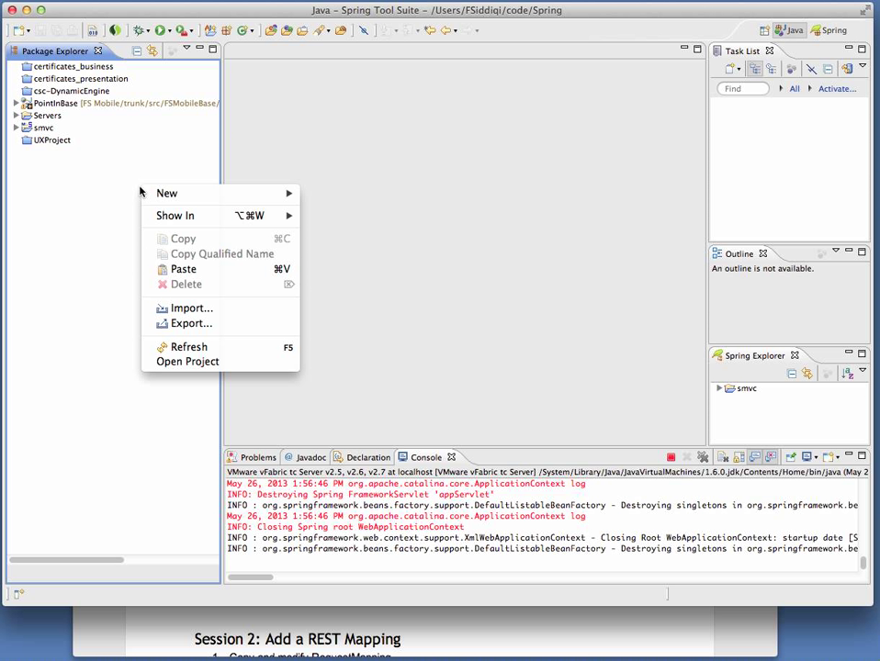
pyautogui.moveTo(192, 307)
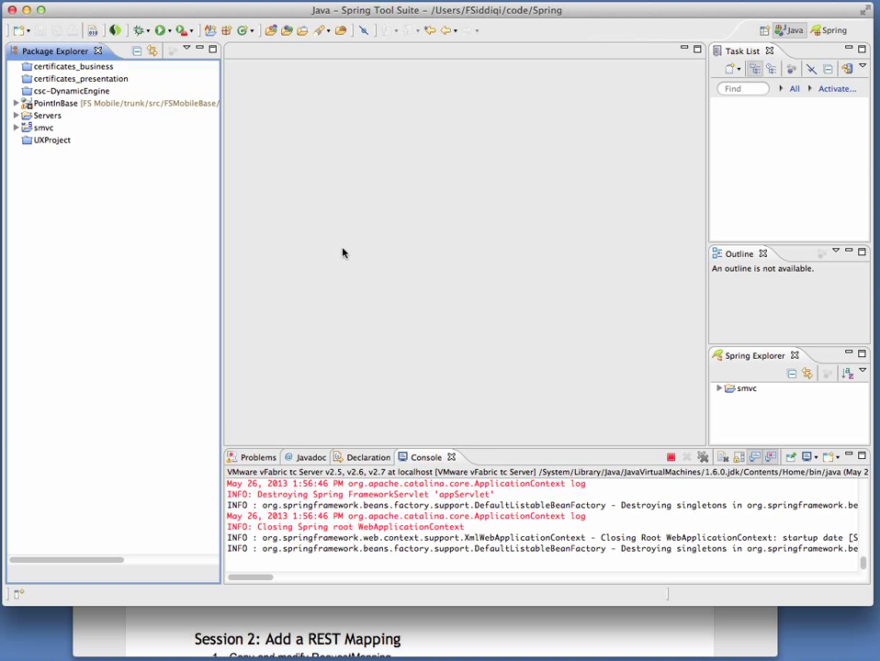
# - Start a Spring Template Project using the Spring MVC Project template and reach its settings
pyautogui.click(321, 213)
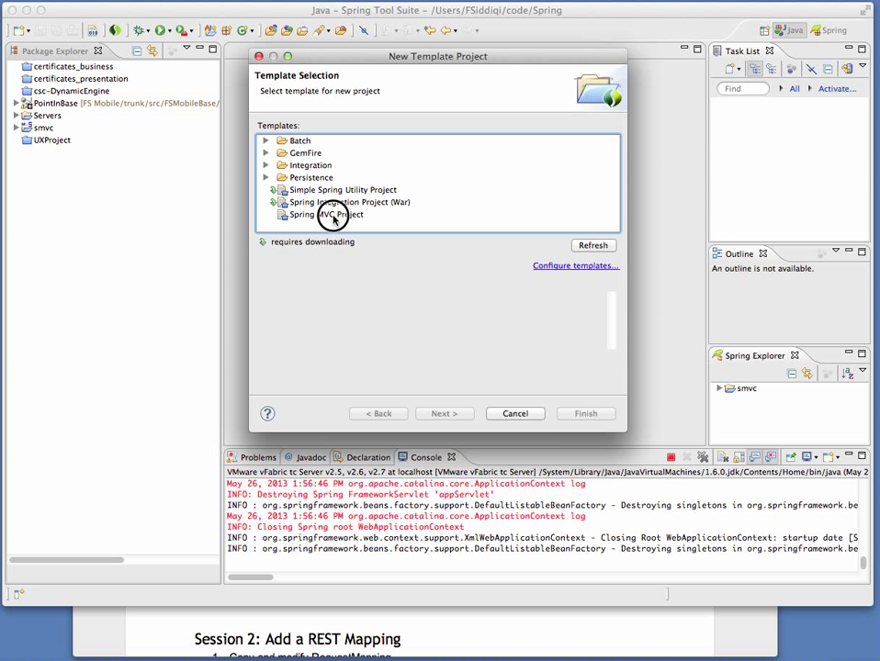
pyautogui.click(326, 214)
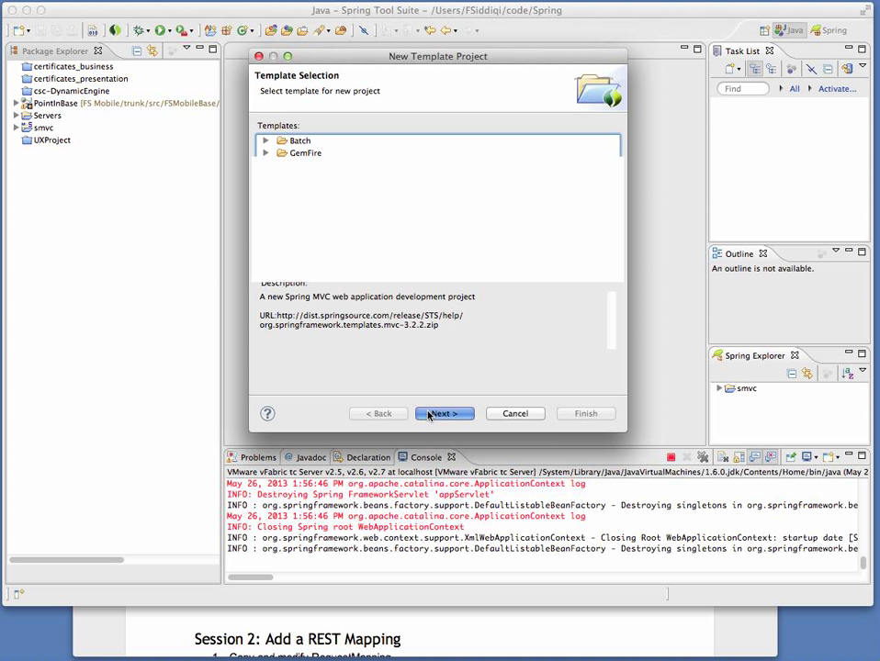
pyautogui.click(443, 413)
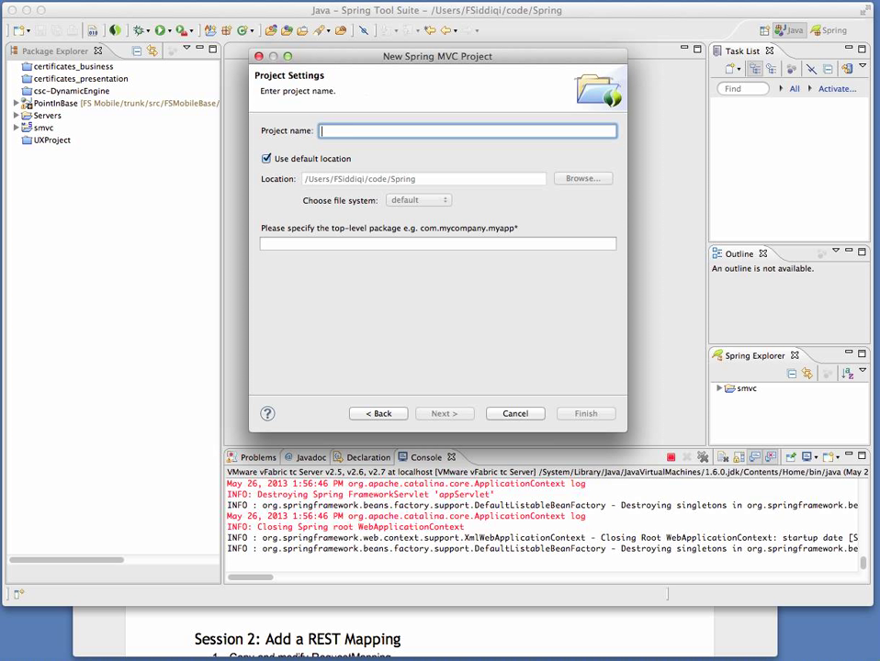
# - Name the project UXRestAPI with top-level package com.csc.uxrest and finish creating it
pyautogui.write('UXRest')
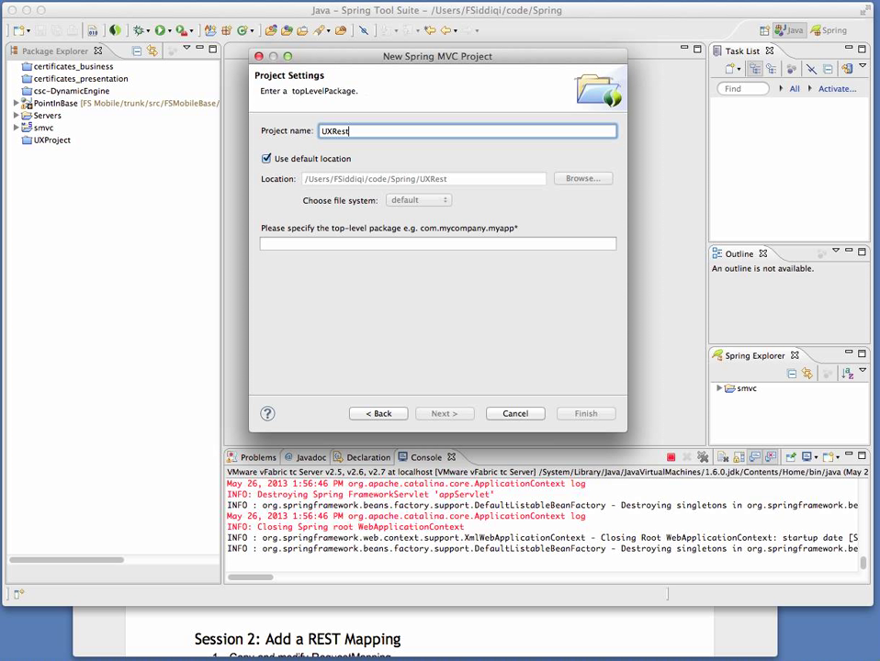
pyautogui.write('API')
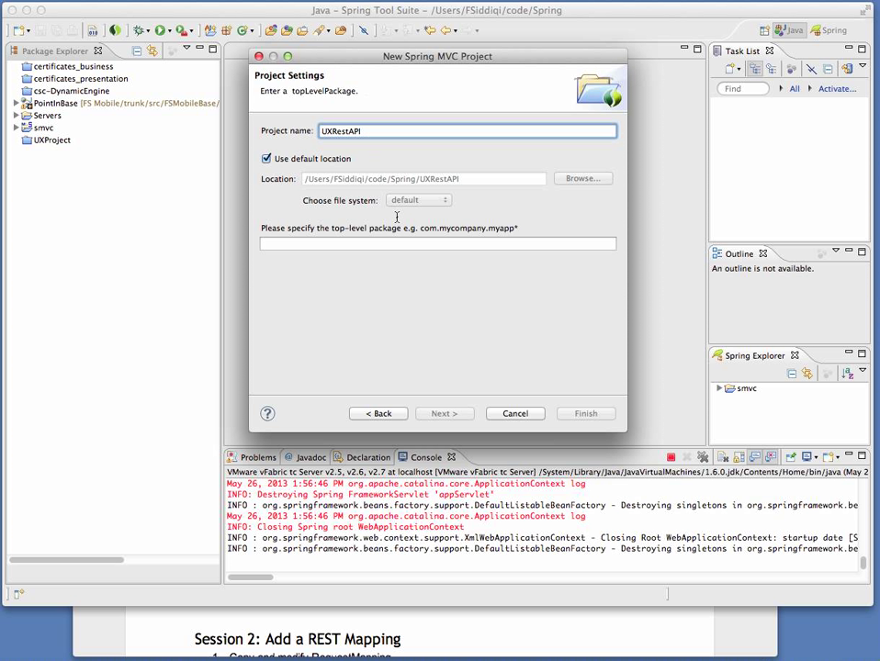
pyautogui.click(437, 242)
pyautogui.write('com.csc')
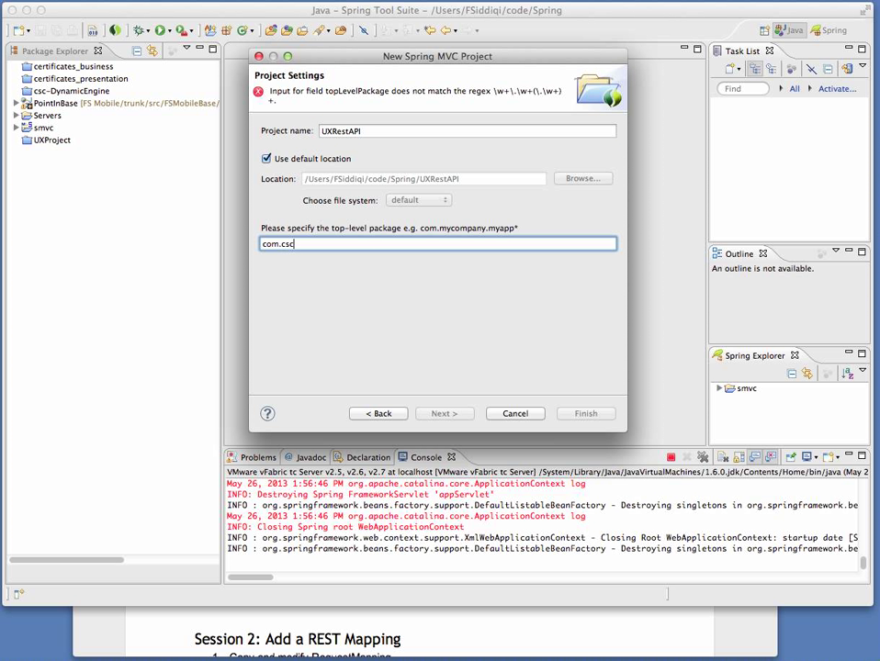
pyautogui.write('.')
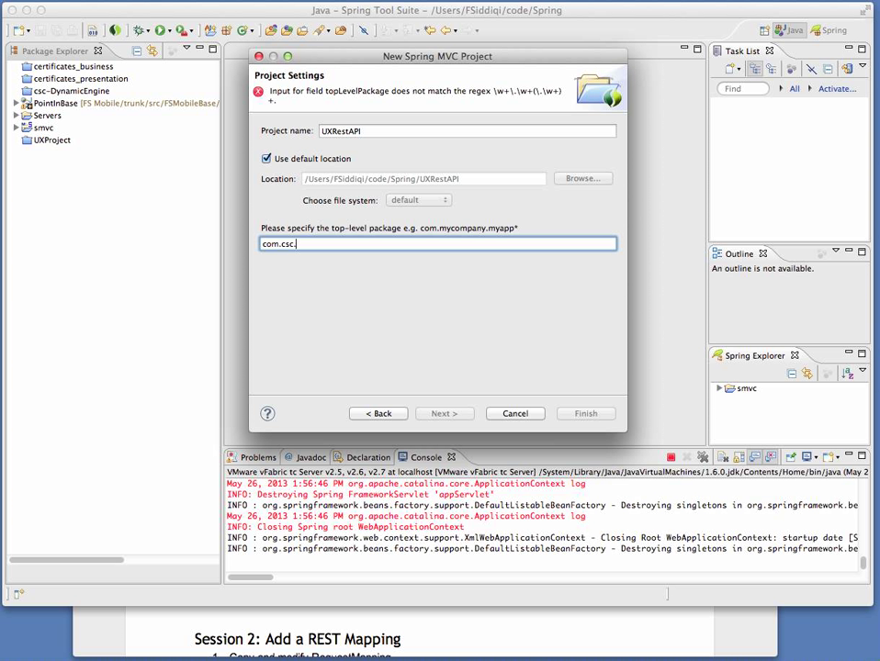
pyautogui.write('uxrest')
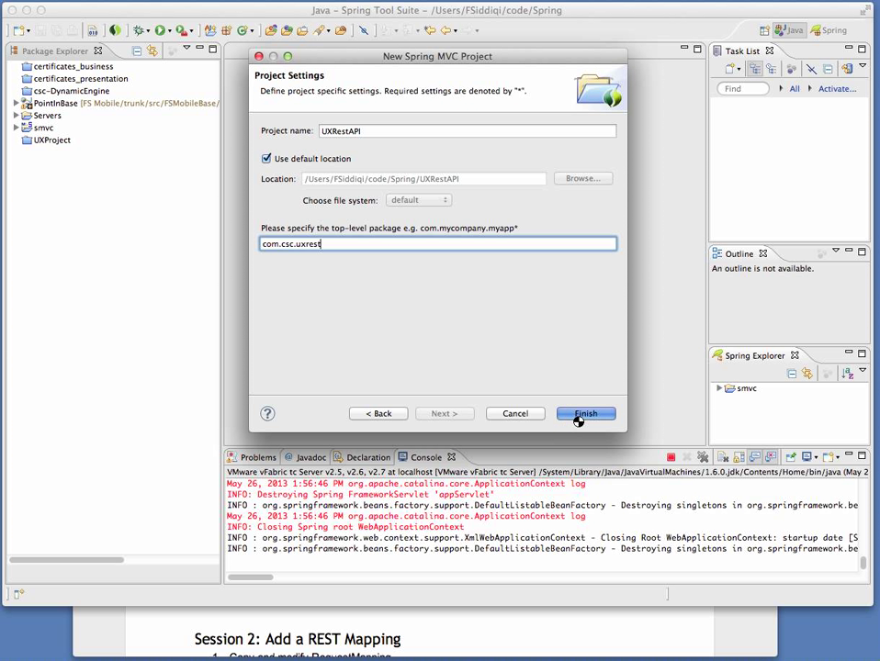
pyautogui.click(585, 413)
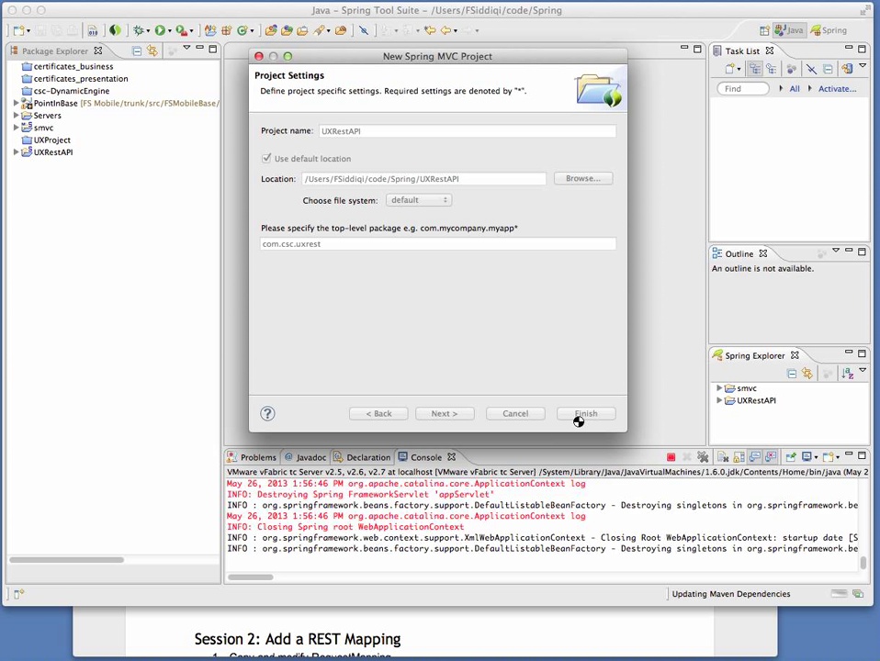
pyautogui.click(585, 413)
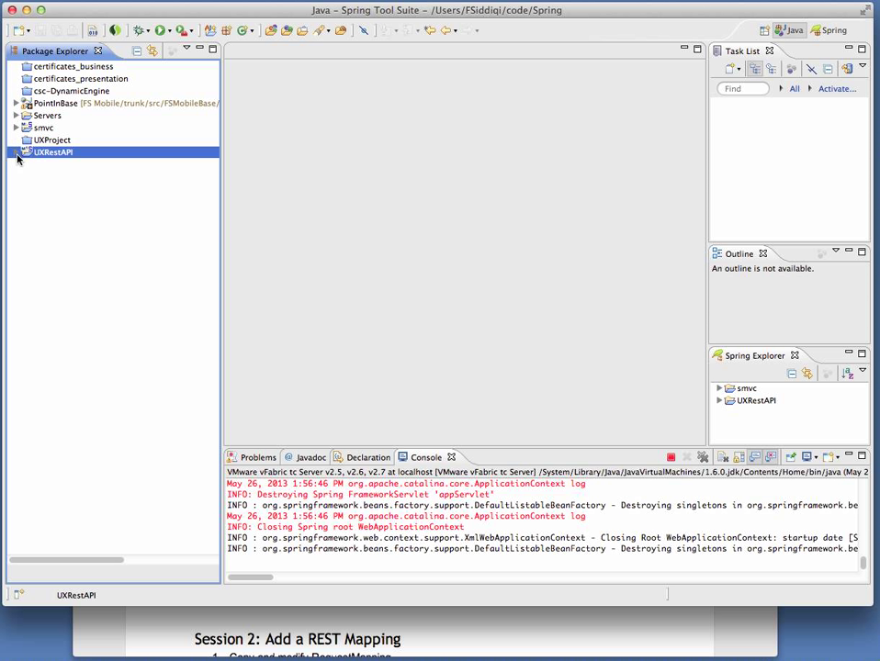
# - Expand UXRestAPI and view its pom.xml in the XML source editor
pyautogui.click(16, 152)
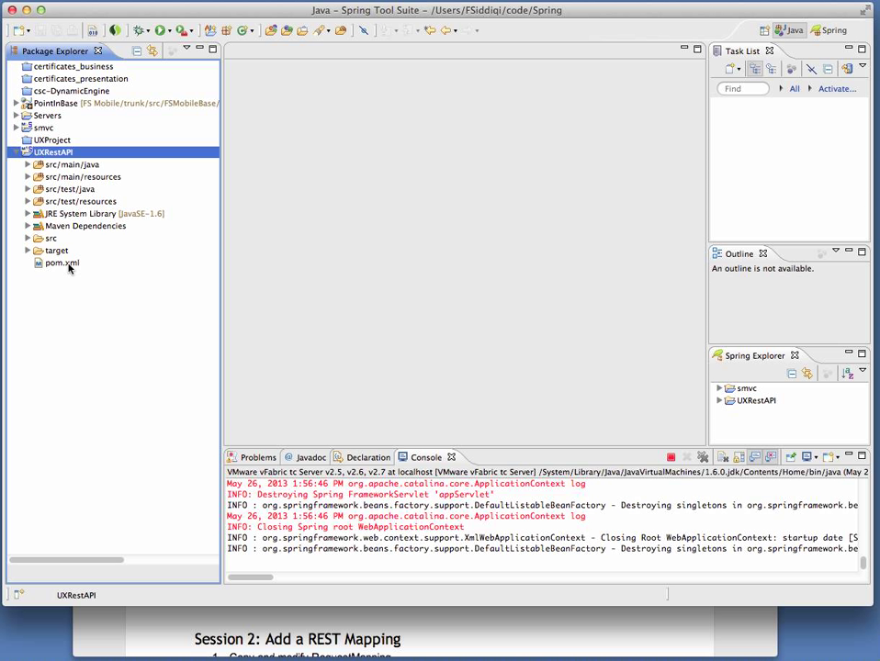
pyautogui.doubleClick(62, 264)
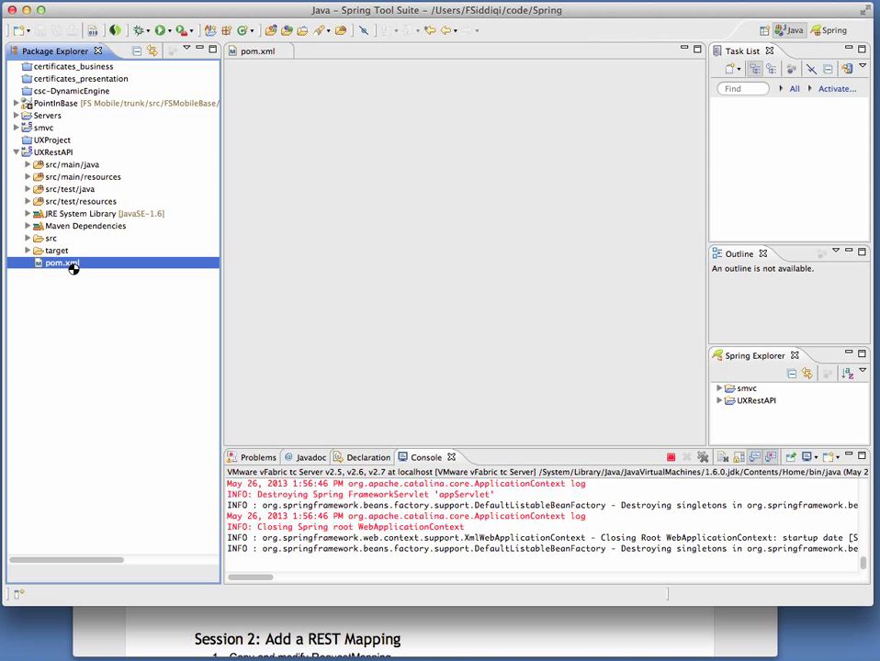
pyautogui.doubleClick(61, 264)
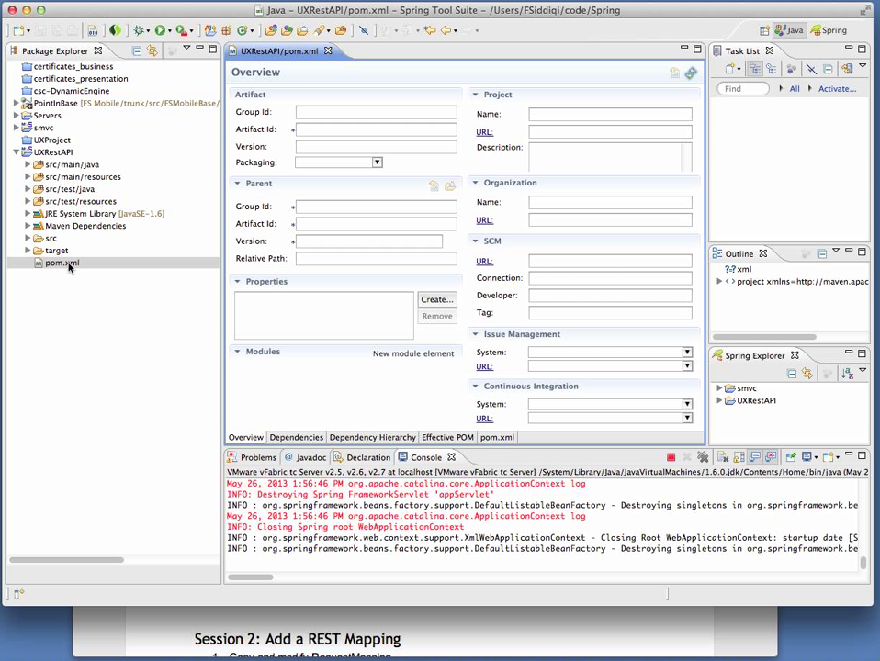
pyautogui.click(496, 437)
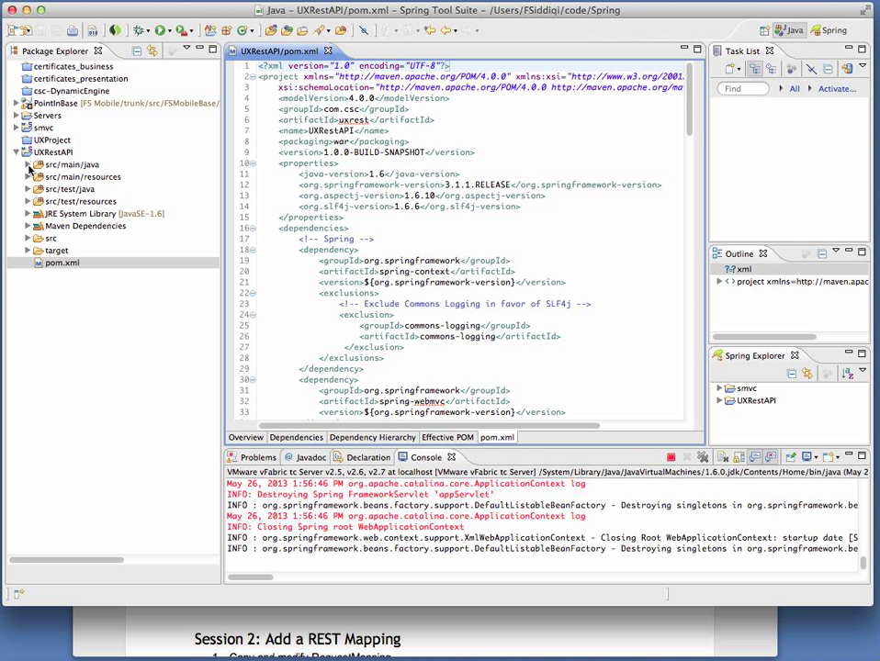
# - Locate HomeController.java inside src/main/java under package com.csc.uxrest
pyautogui.click(28, 165)
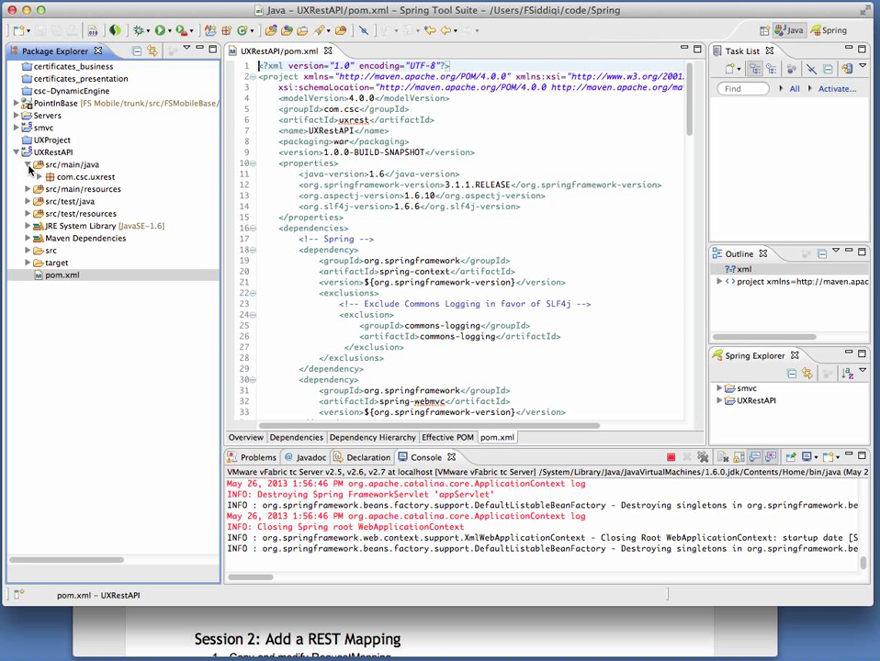
pyautogui.click(50, 176)
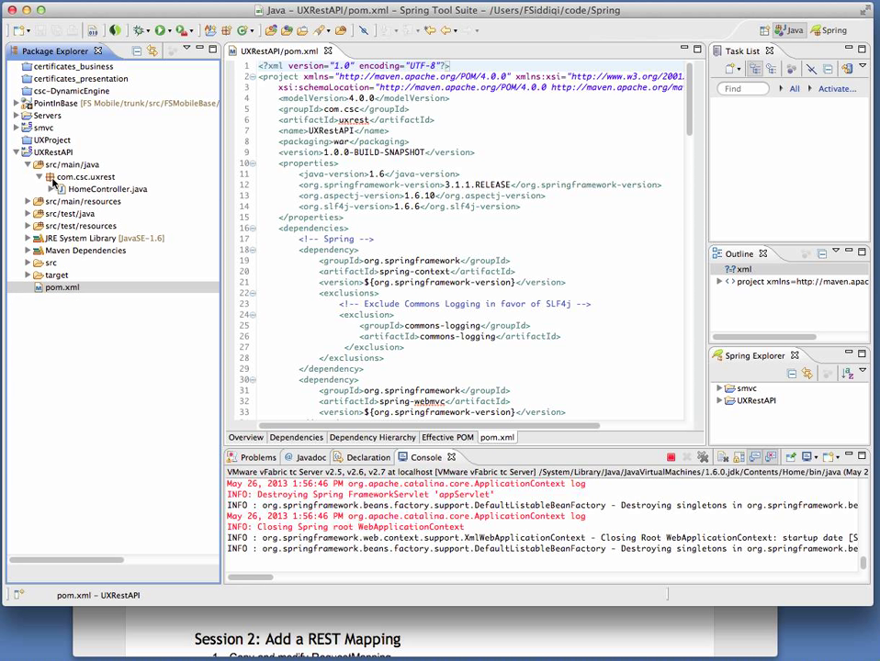
pyautogui.click(107, 188)
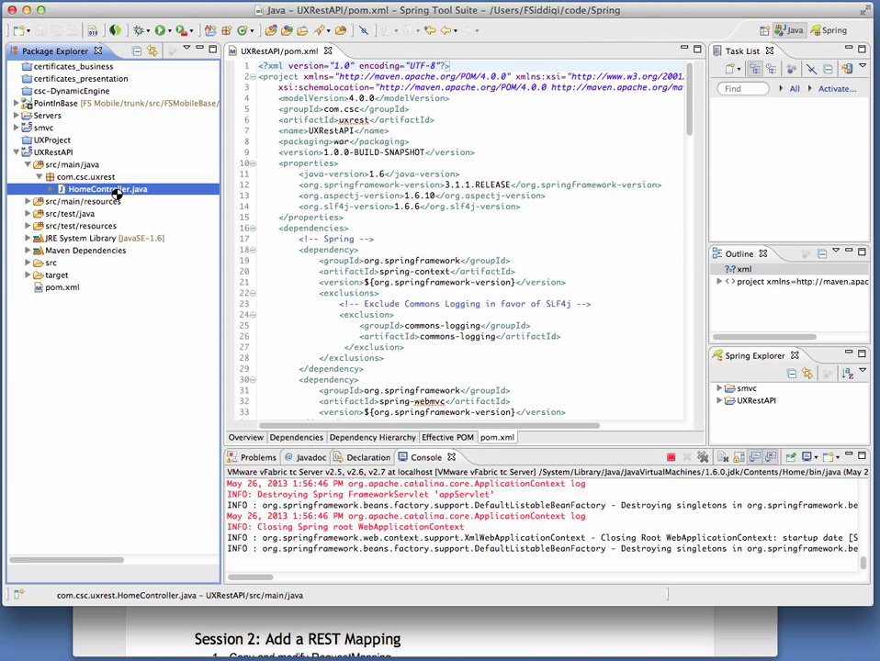
# - View HomeController.java and expand src/main/webapp down to WEB-INF views showing home.jsp
pyautogui.doubleClick(105, 188)
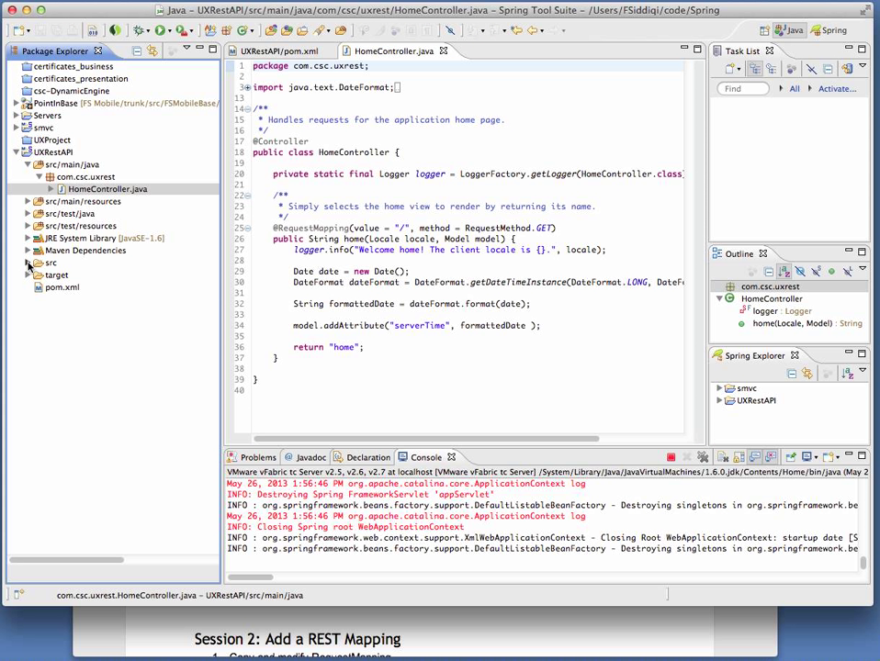
pyautogui.click(28, 263)
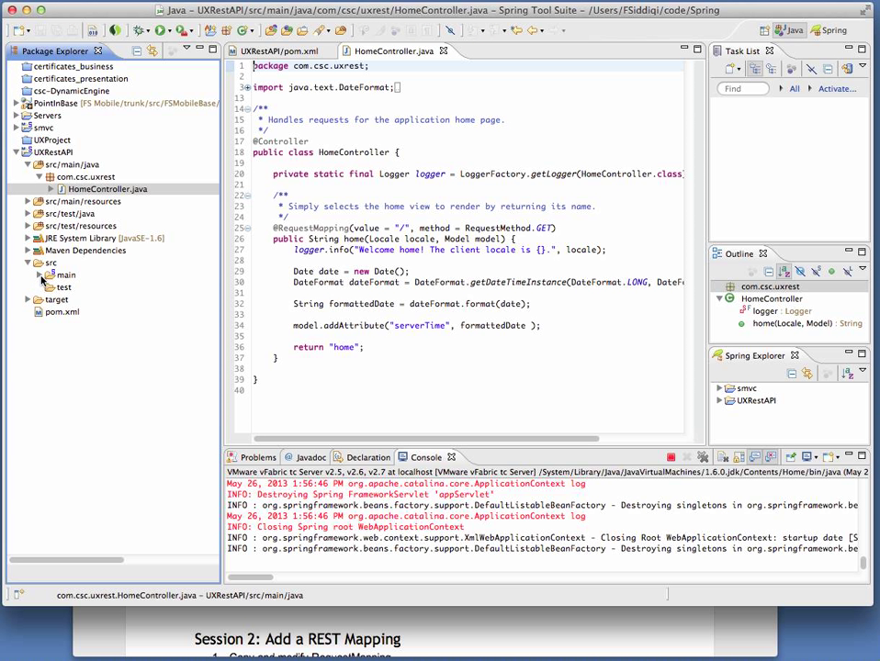
pyautogui.click(53, 274)
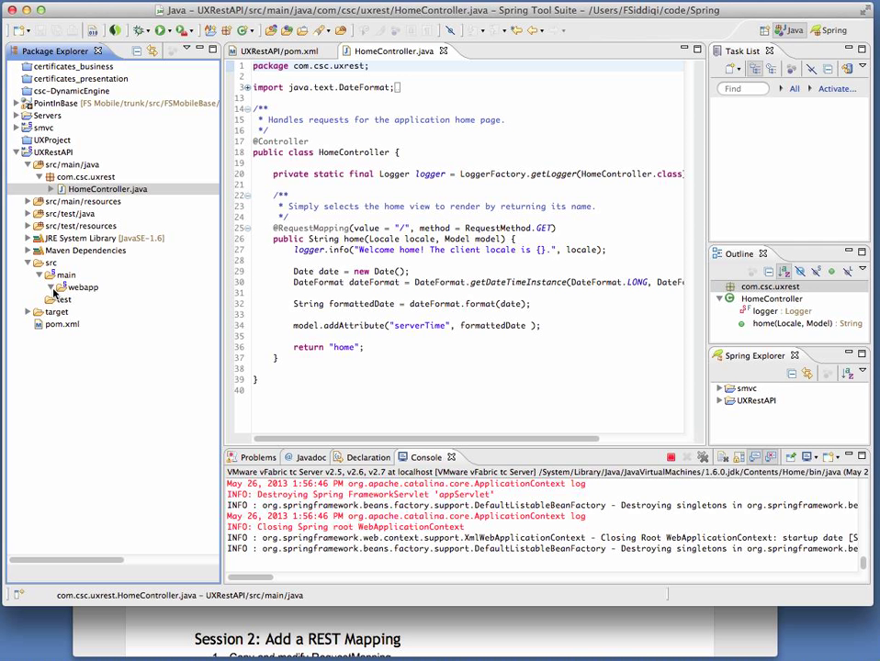
pyautogui.click(51, 287)
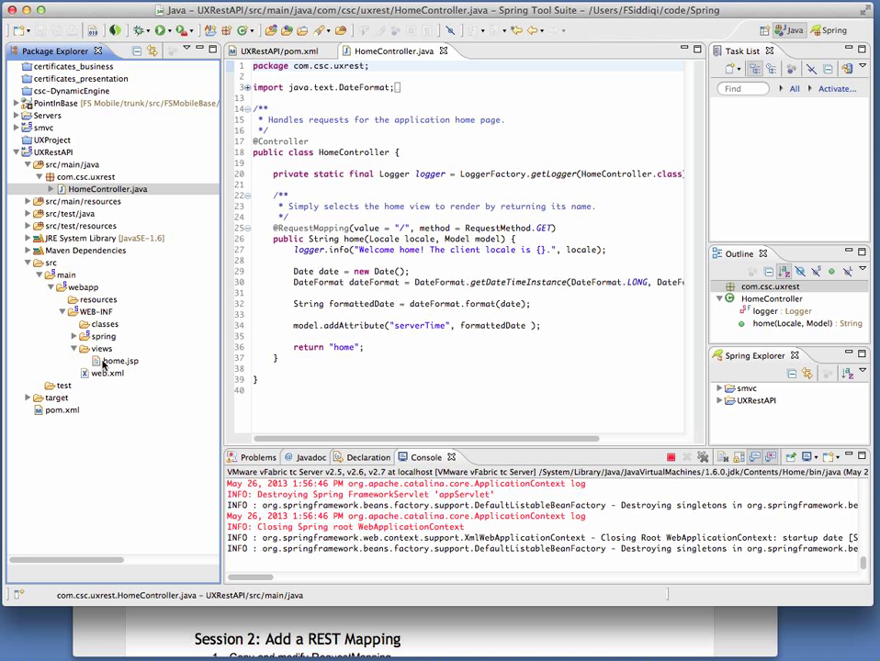
# - Edit home.jsp with title REST API, heading UX REST API Demo and paragraph Request time
pyautogui.doubleClick(117, 360)
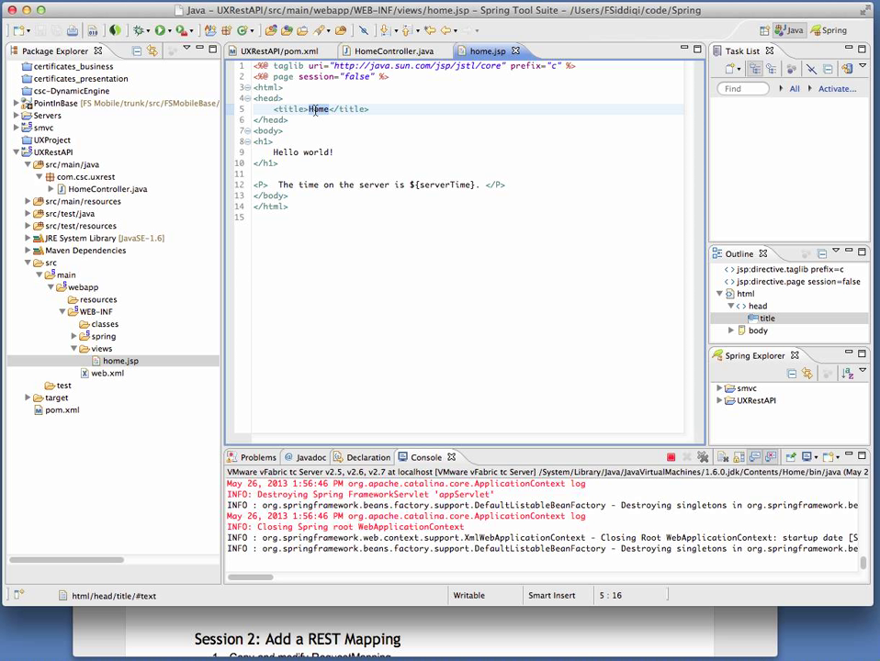
pyautogui.write('REST API')
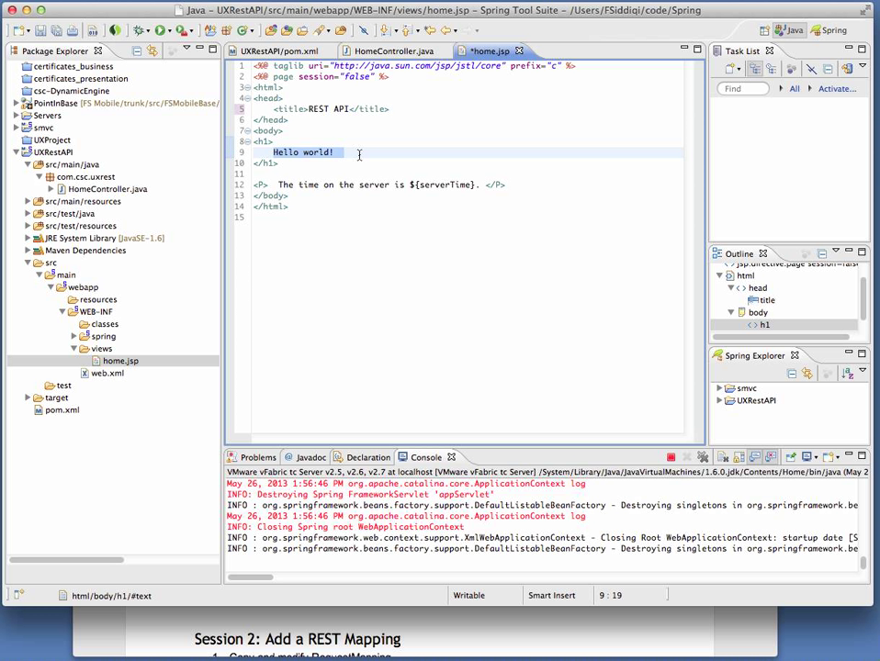
pyautogui.write('UX REST API De')
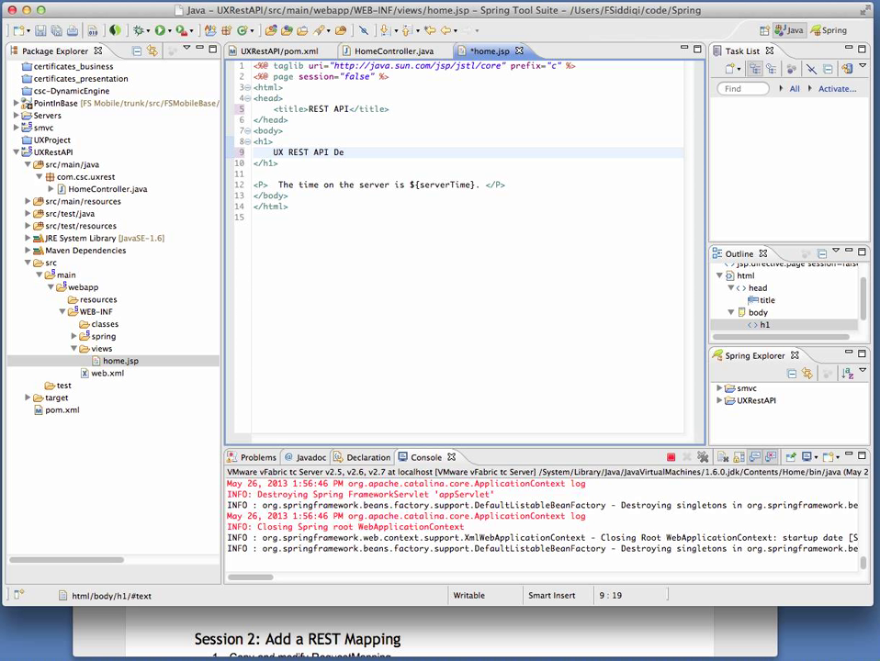
pyautogui.write('mo')
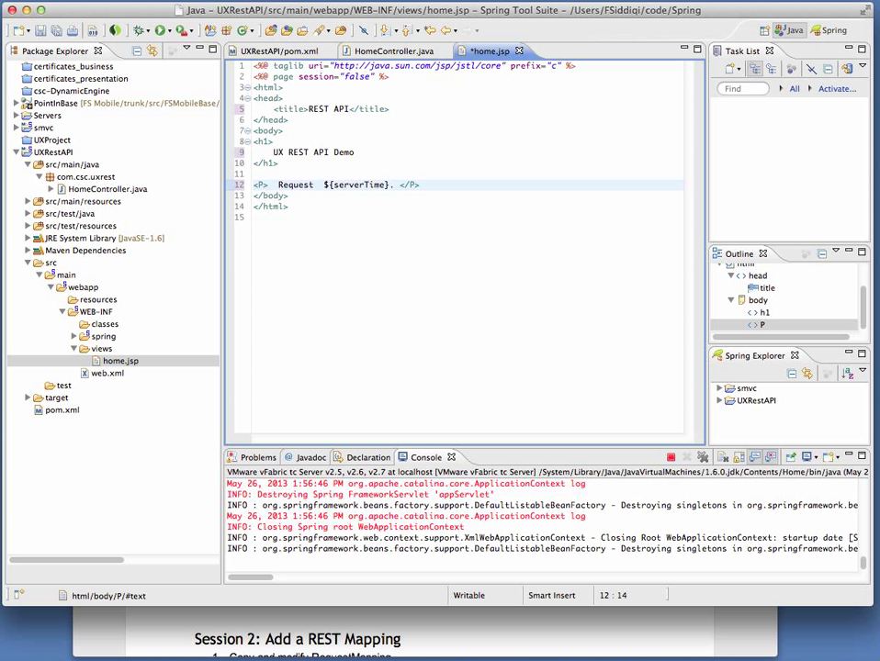
pyautogui.write('time')
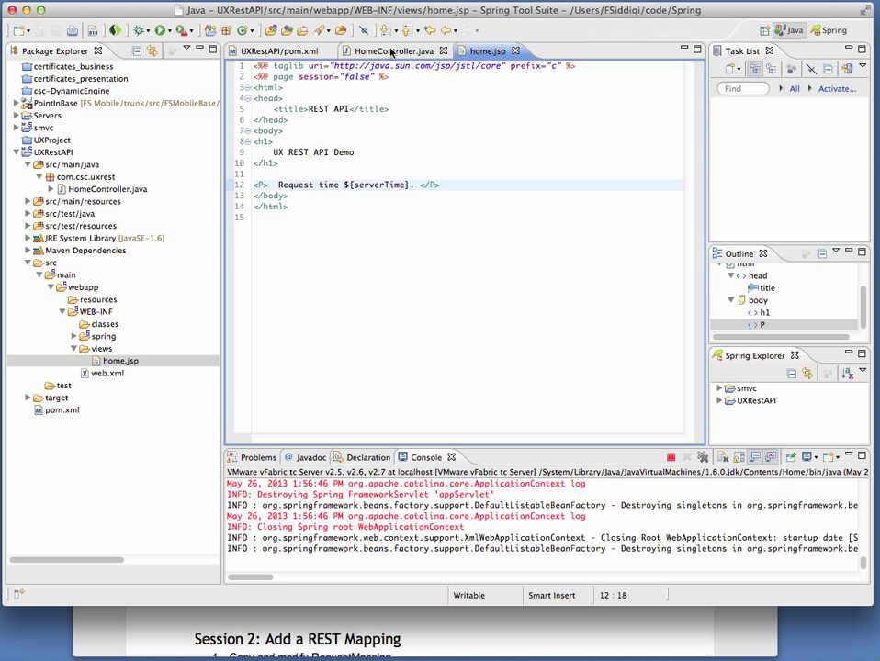
# - Refactor-rename HomeController to UXRestController, updating its file and references
pyautogui.click(394, 50)
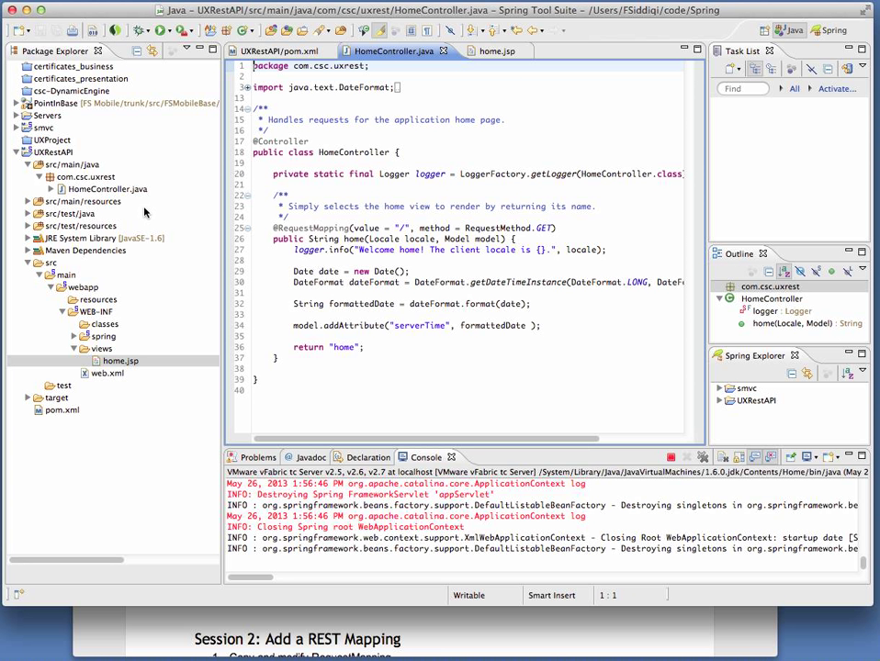
pyautogui.rightClick(101, 188)
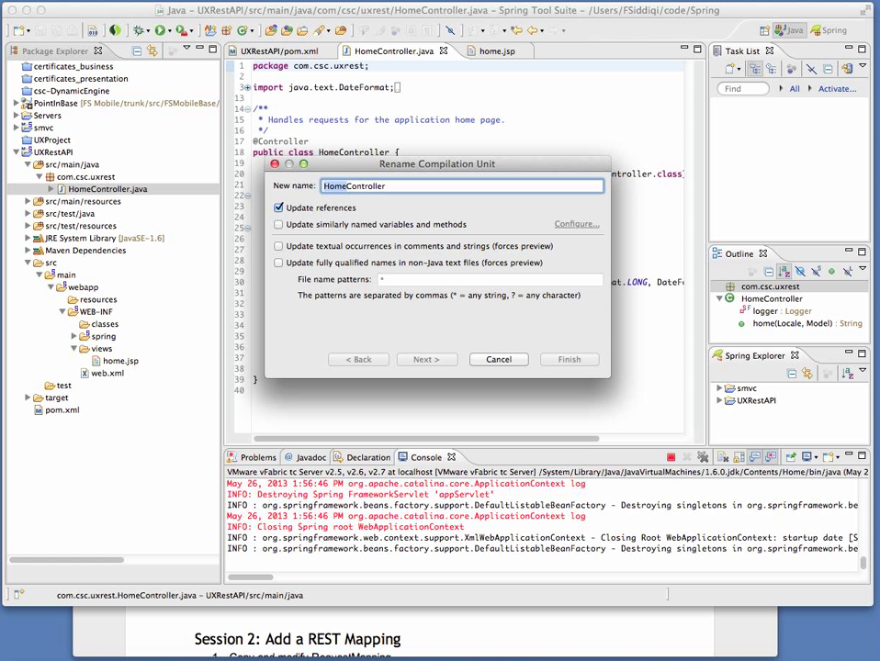
pyautogui.write('UXRestController')
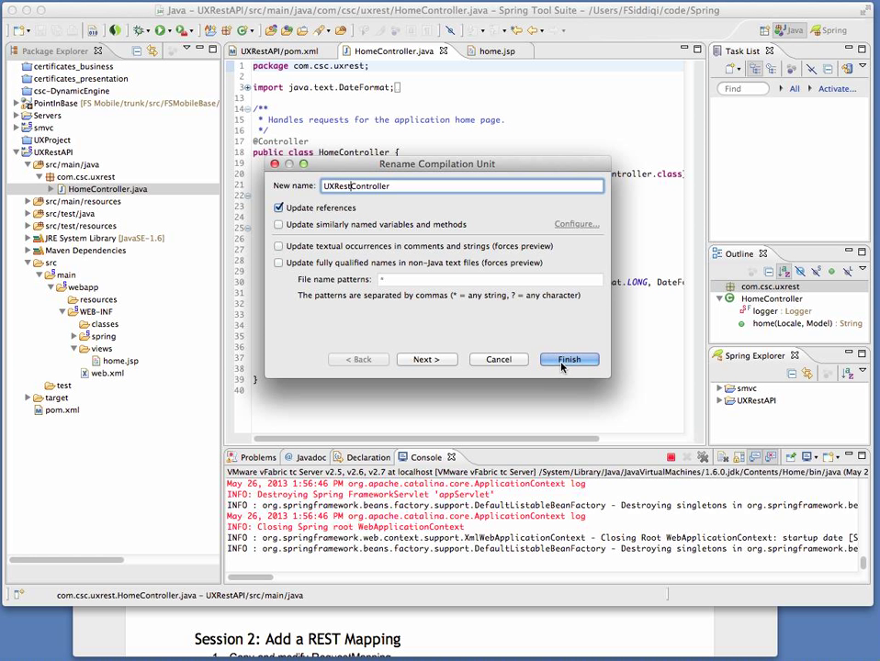
pyautogui.click(568, 359)
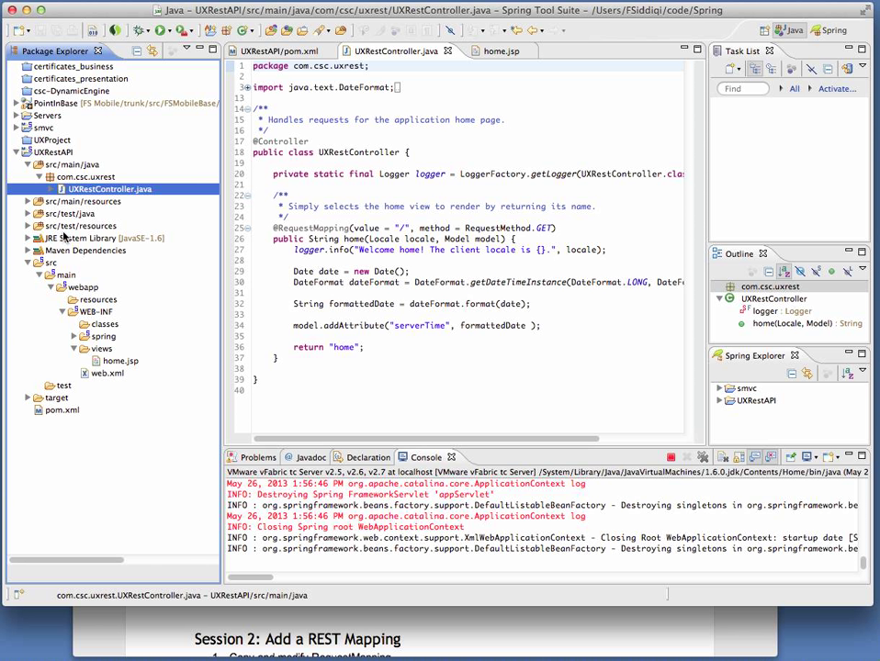
# - Run Maven clean and then Maven install on UXRestAPI, both reporting BUILD SUCCESS
pyautogui.click(53, 151)
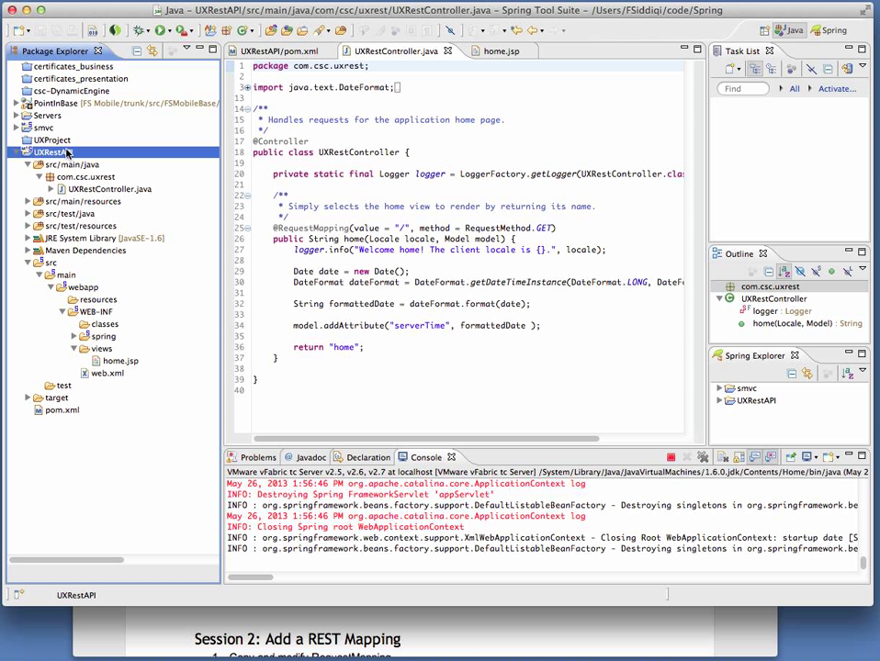
pyautogui.rightClick(49, 152)
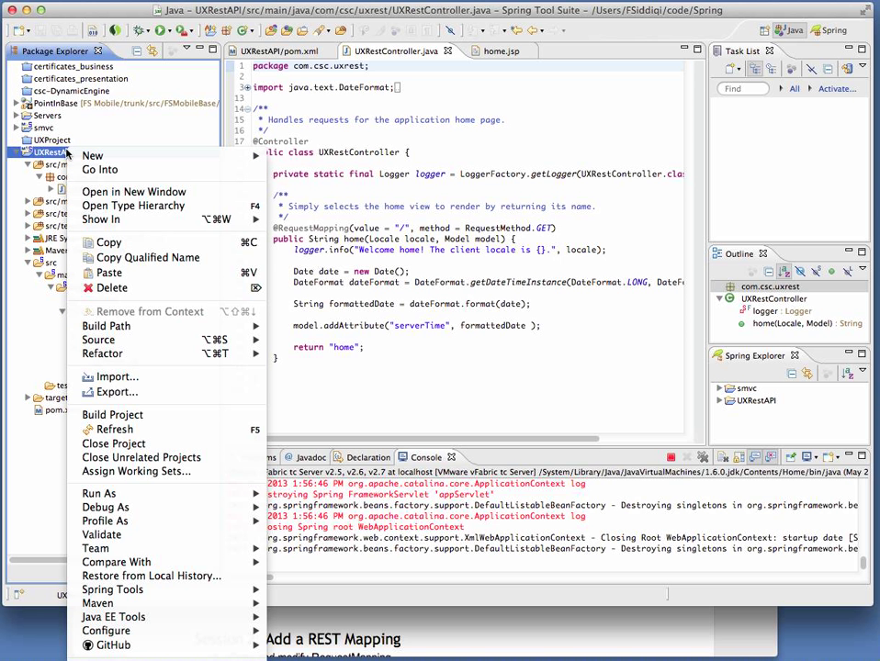
pyautogui.moveTo(99, 493)
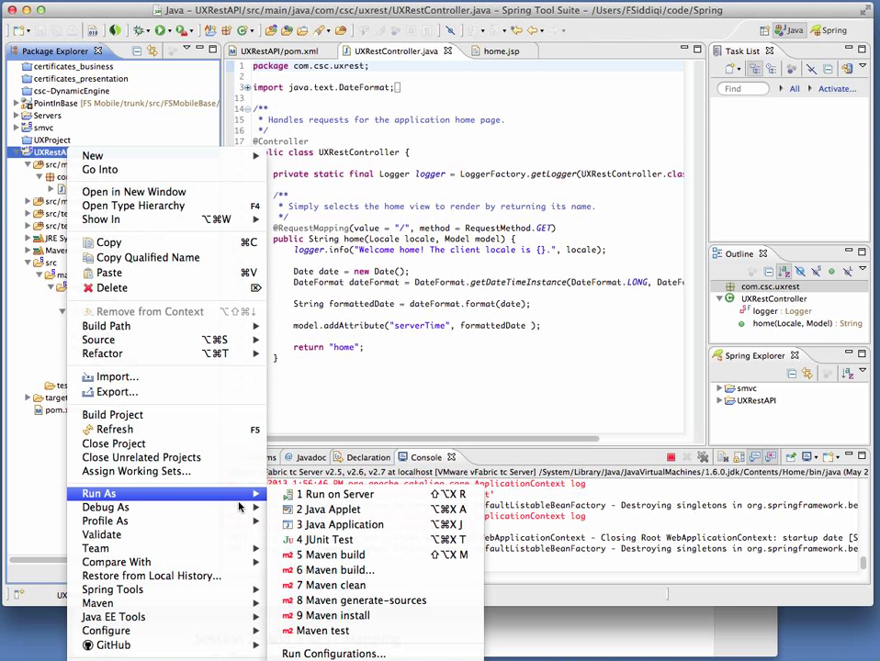
pyautogui.moveTo(327, 509)
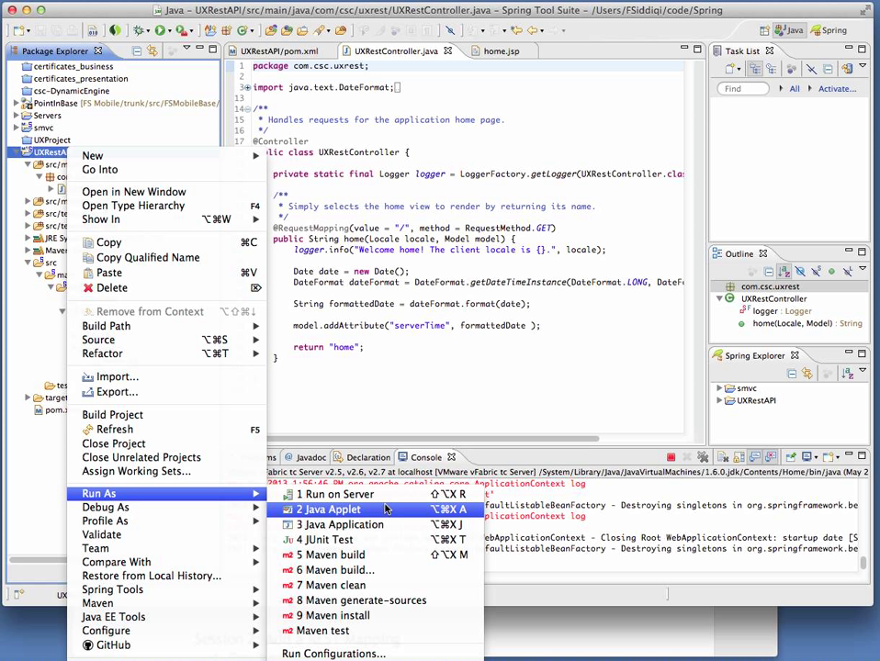
pyautogui.moveTo(333, 585)
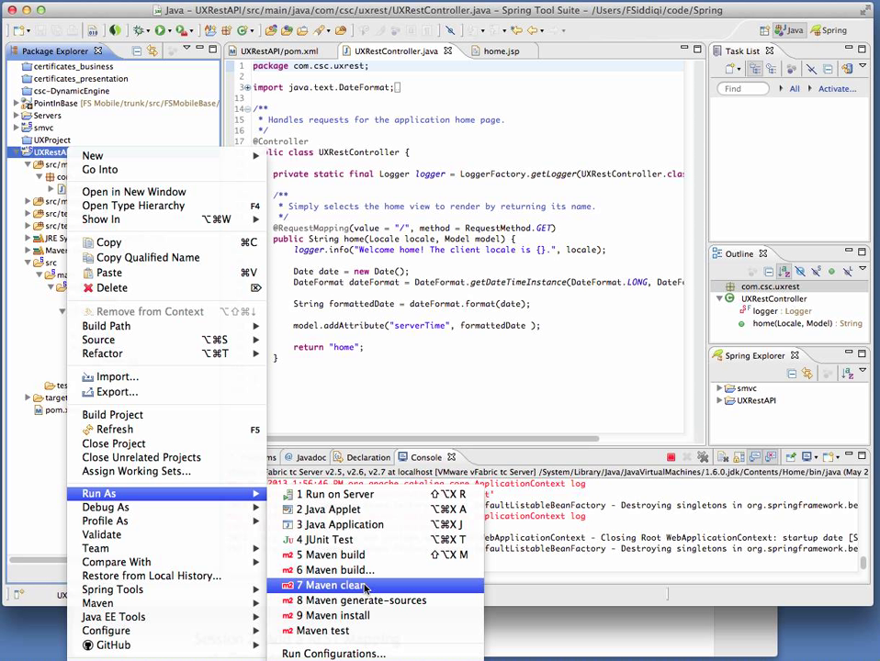
pyautogui.click(333, 585)
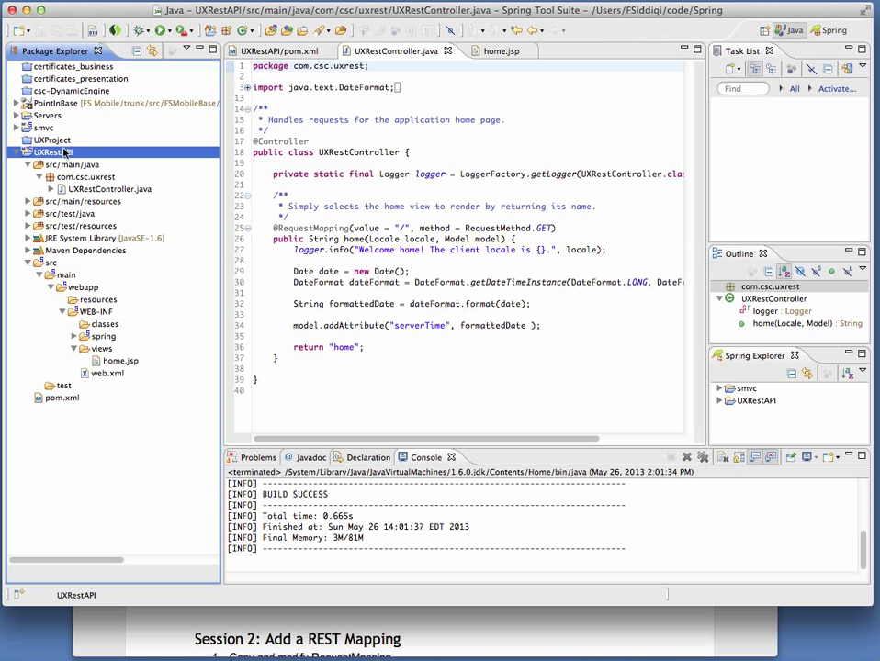
pyautogui.rightClick(46, 151)
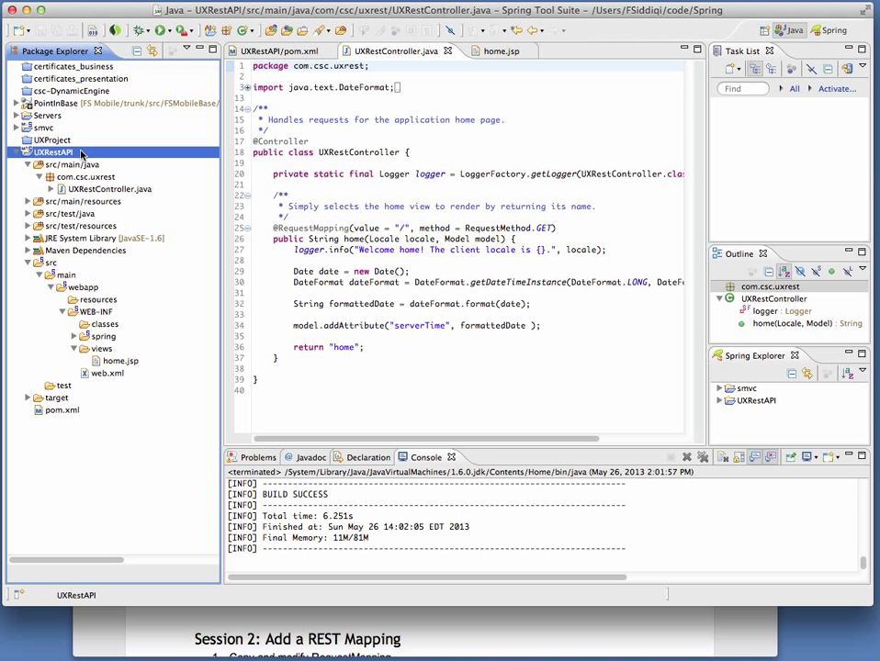
# - Run UXRestAPI on the existing VMware vFabric tc Server so the UX REST API Demo page loads
pyautogui.rightClick(52, 151)
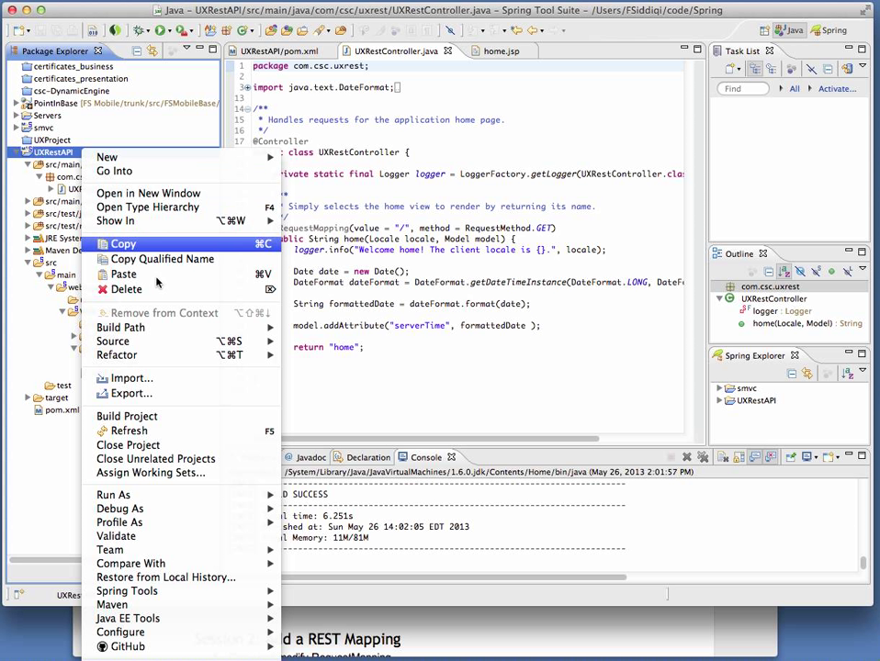
pyautogui.moveTo(225, 492)
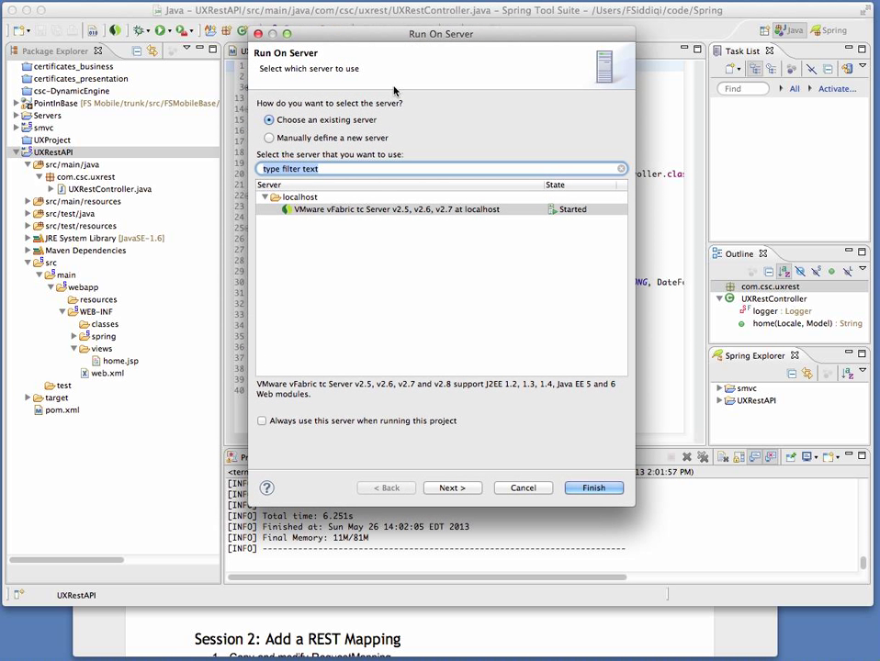
pyautogui.moveTo(308, 226)
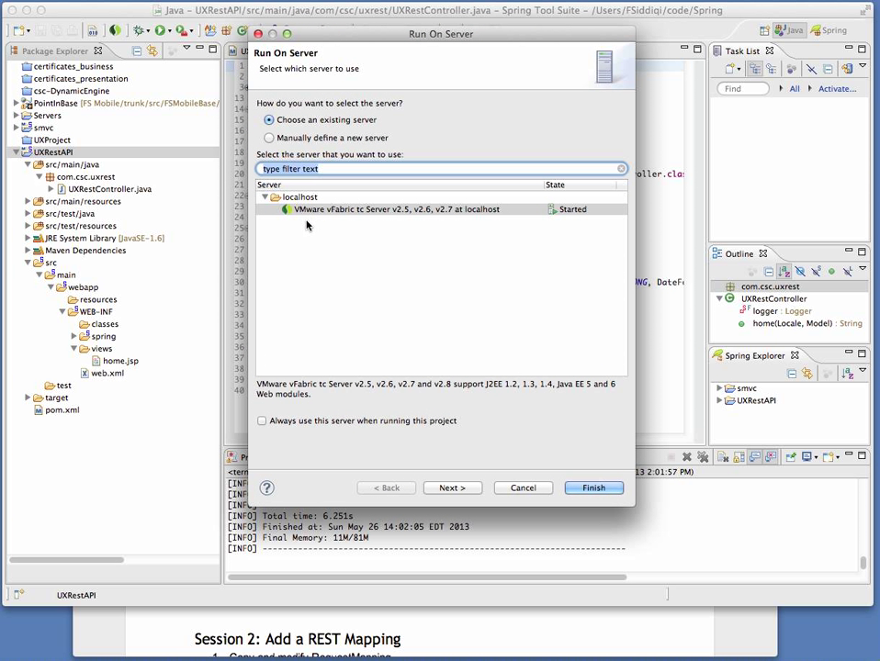
pyautogui.moveTo(348, 216)
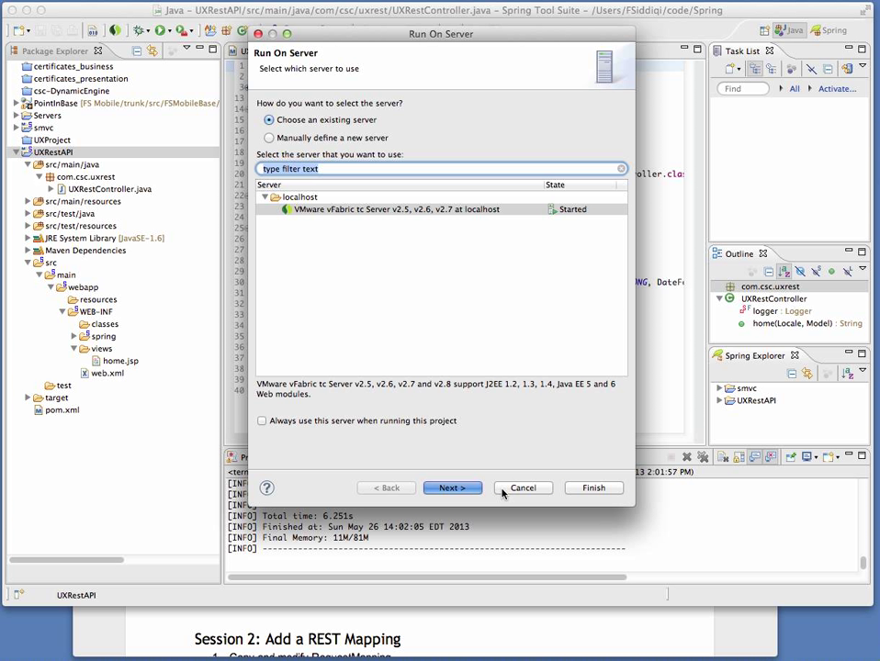
pyautogui.click(451, 488)
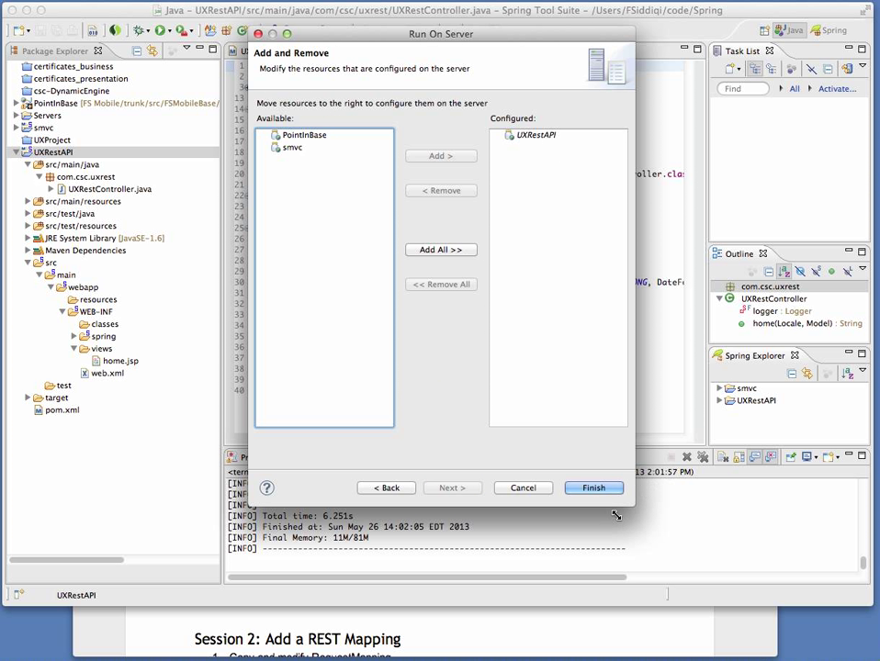
pyautogui.click(593, 487)
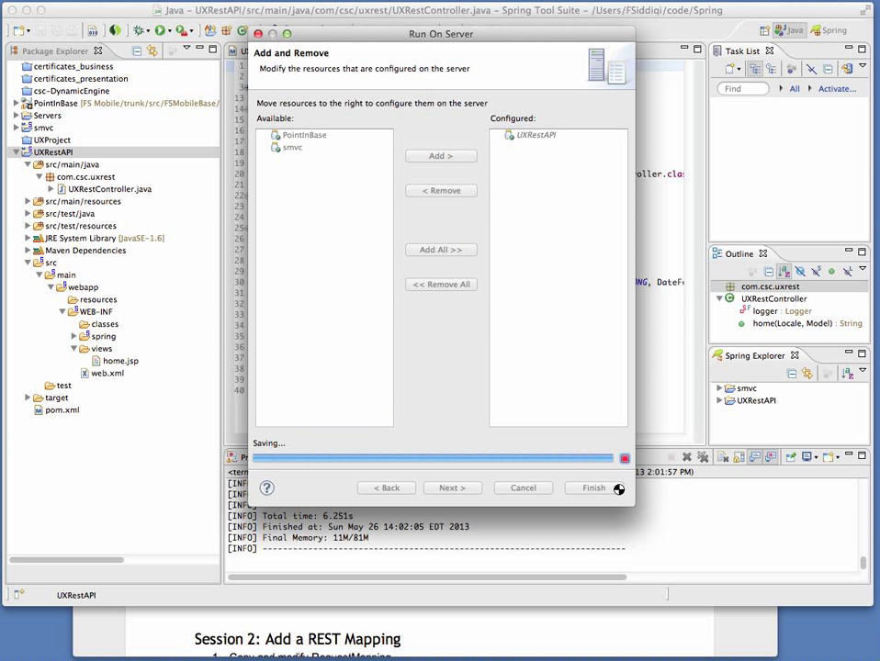
pyautogui.click(593, 488)
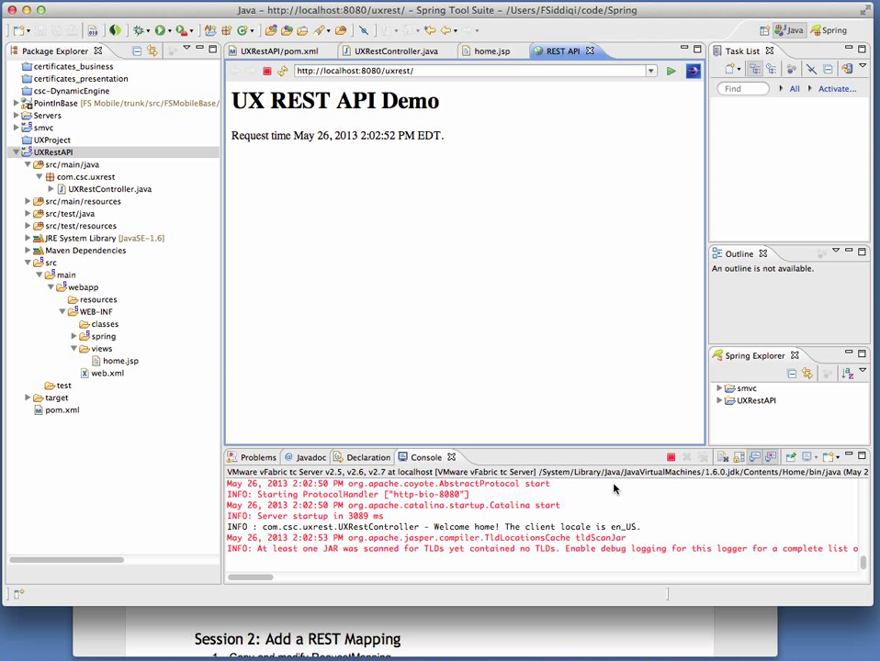
# - Bring the Chrome window with the Spring MVC REST notes in front of the IDE
pyautogui.click(450, 71)
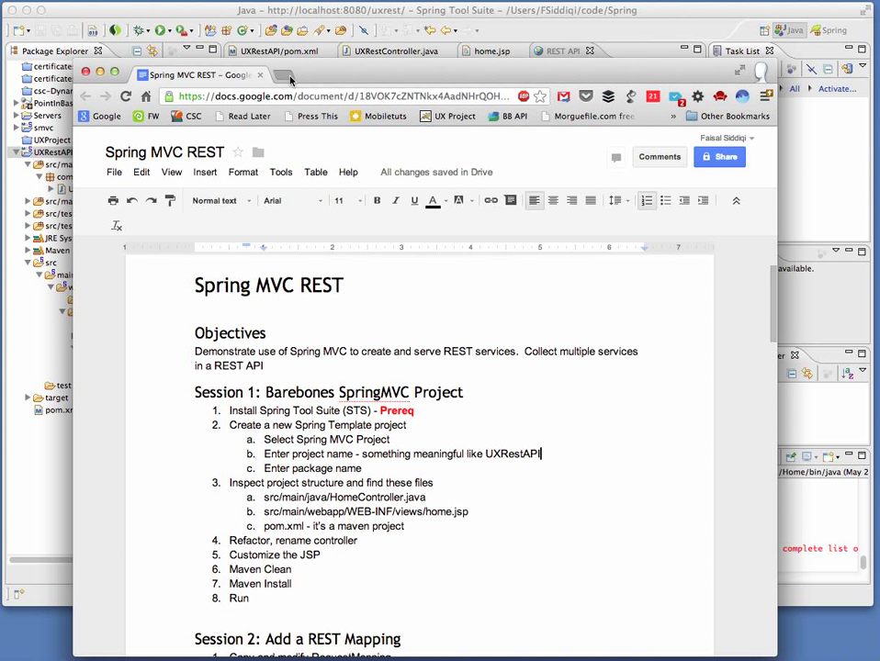
# - Request localhost:8080/uxrest/ in a new browser tab to load the demo page
pyautogui.click(282, 74)
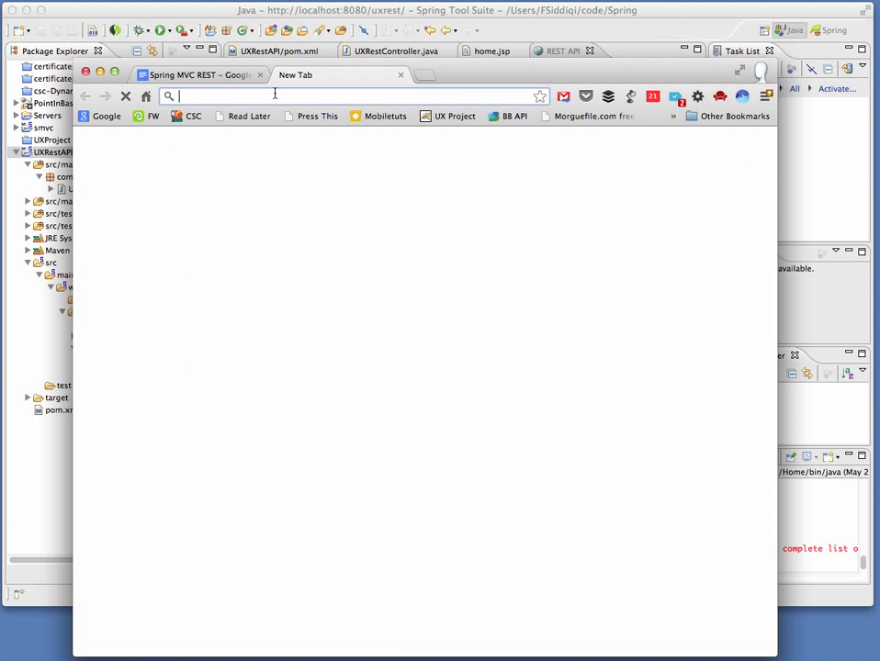
pyautogui.write('localhost:8080/uxrest/')
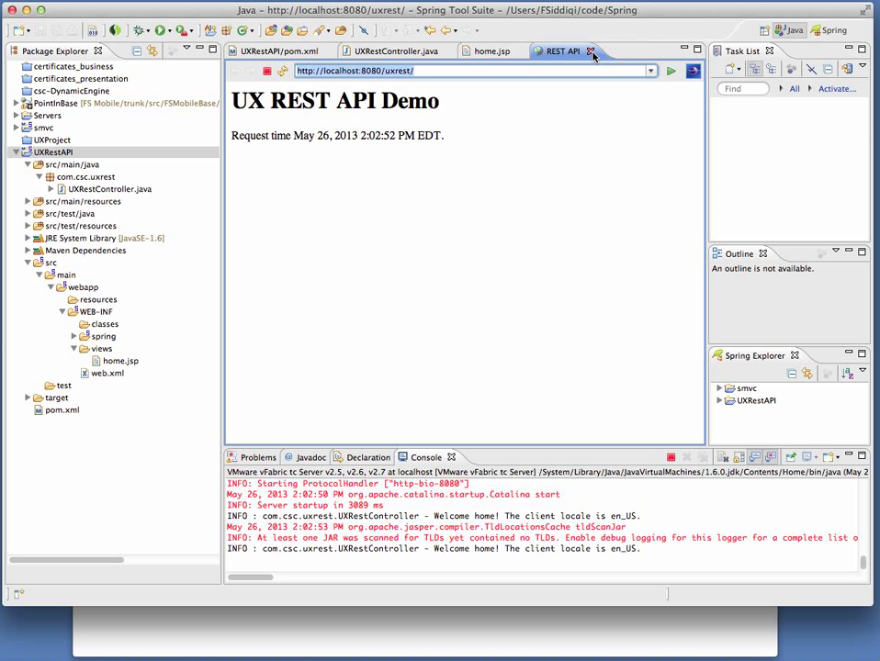
pyautogui.click(393, 51)
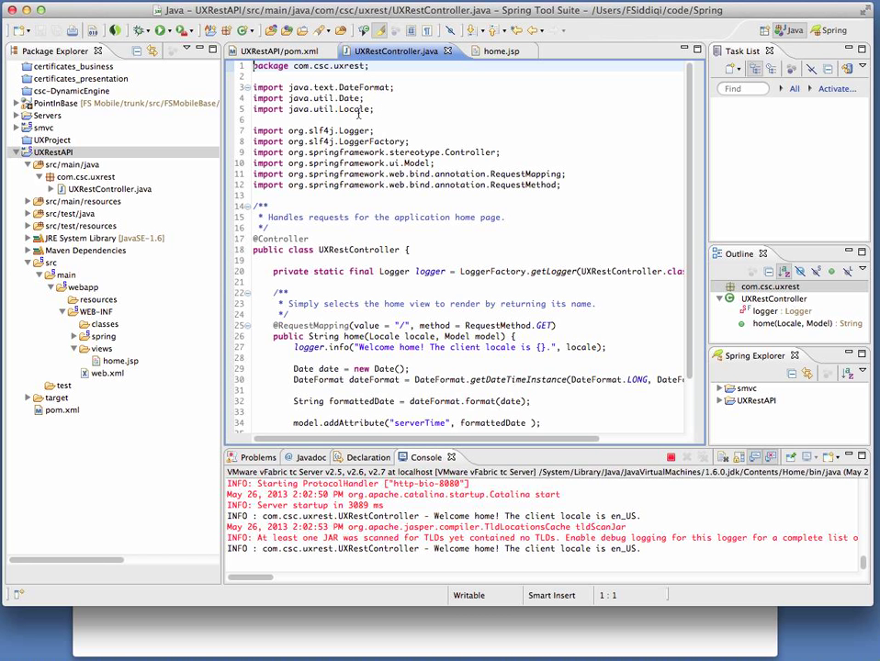
pyautogui.scroll(-3)
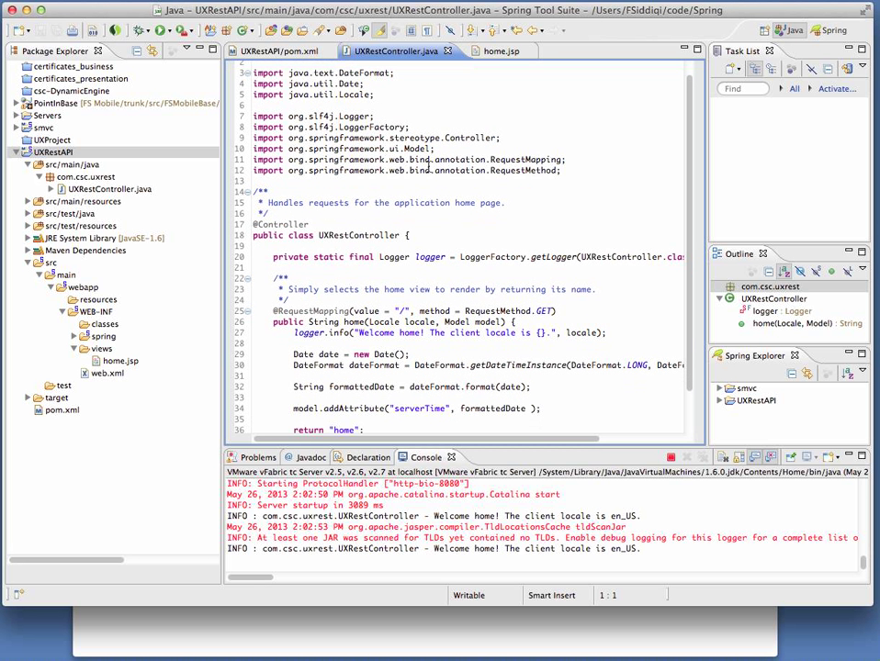
pyautogui.scroll(-3)
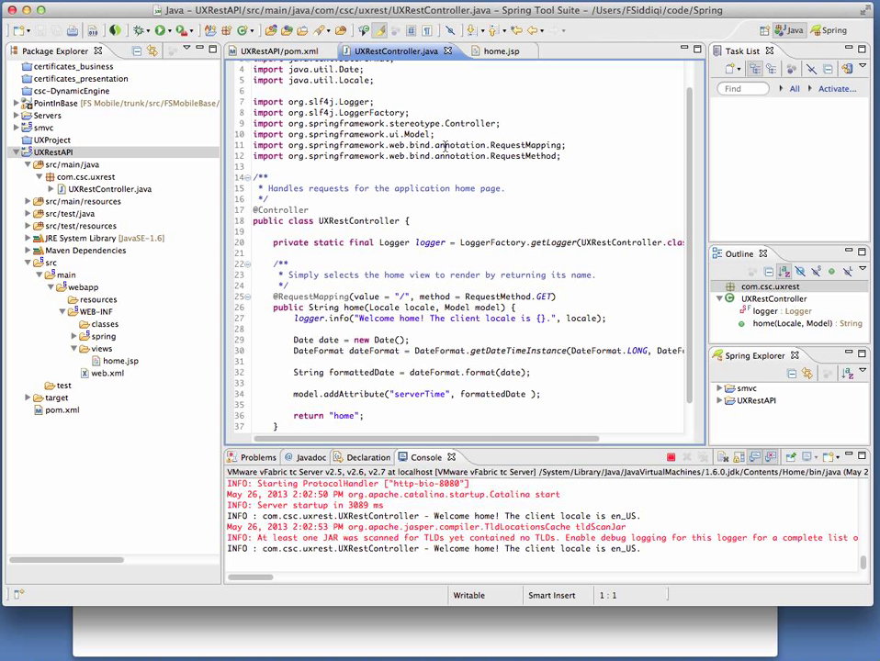
pyautogui.moveTo(551, 250)
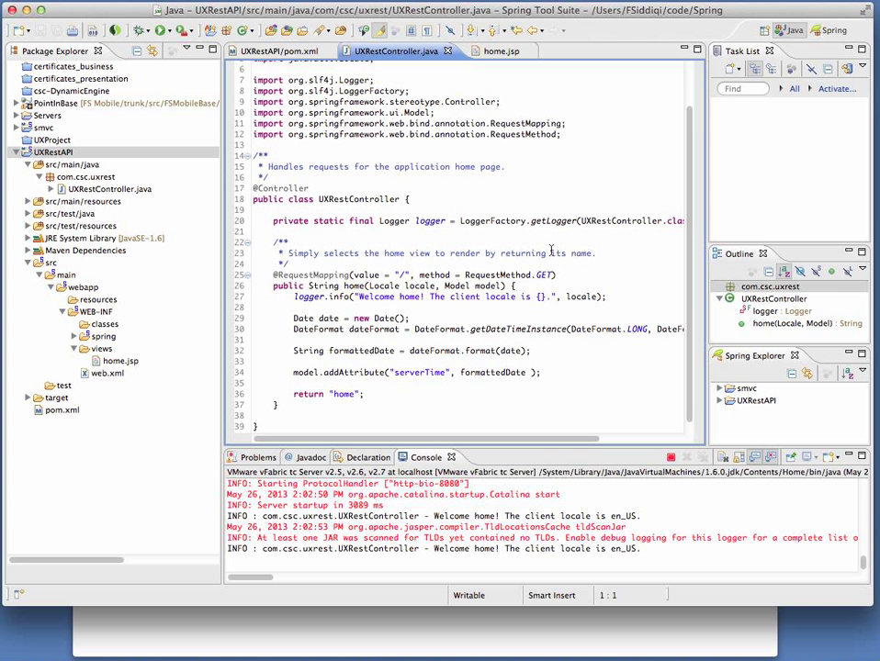
pyautogui.scroll(-3)
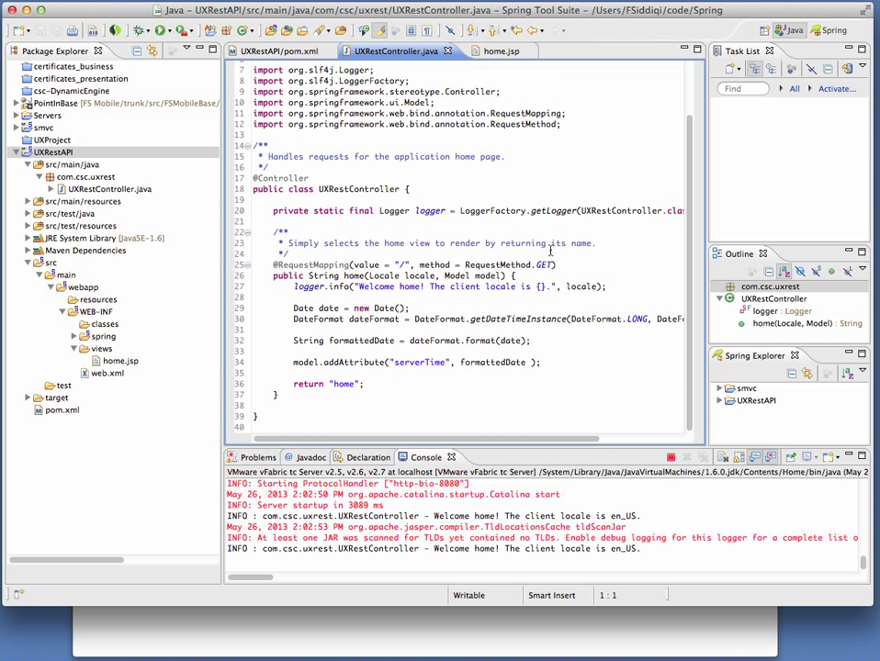
pyautogui.moveTo(359, 188)
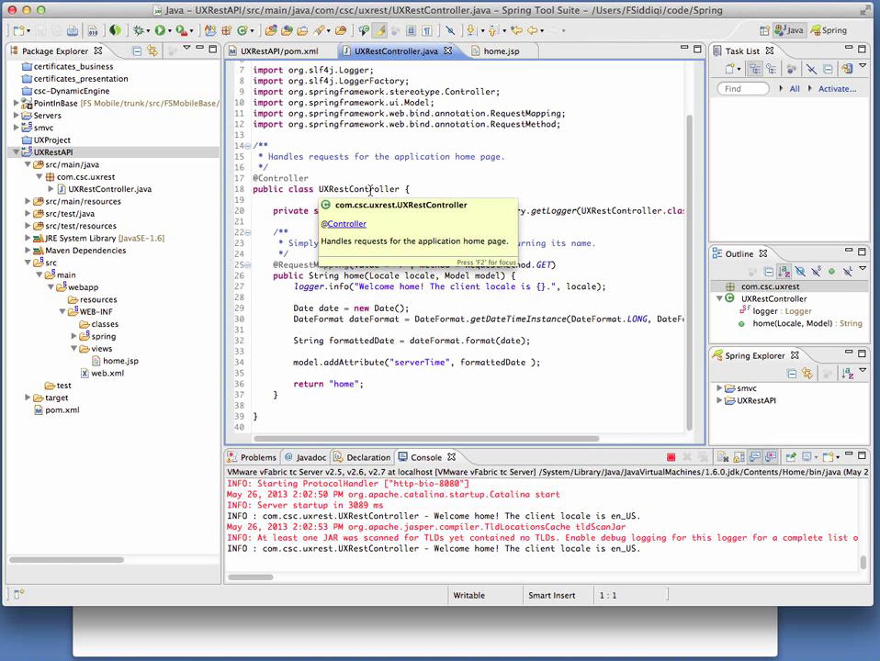
pyautogui.moveTo(536, 183)
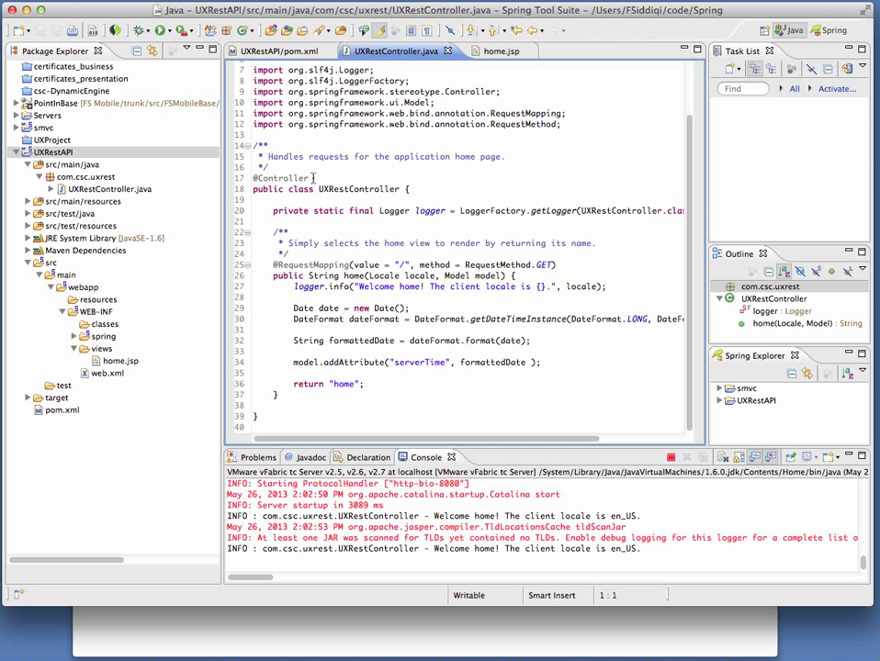
pyautogui.click(280, 177)
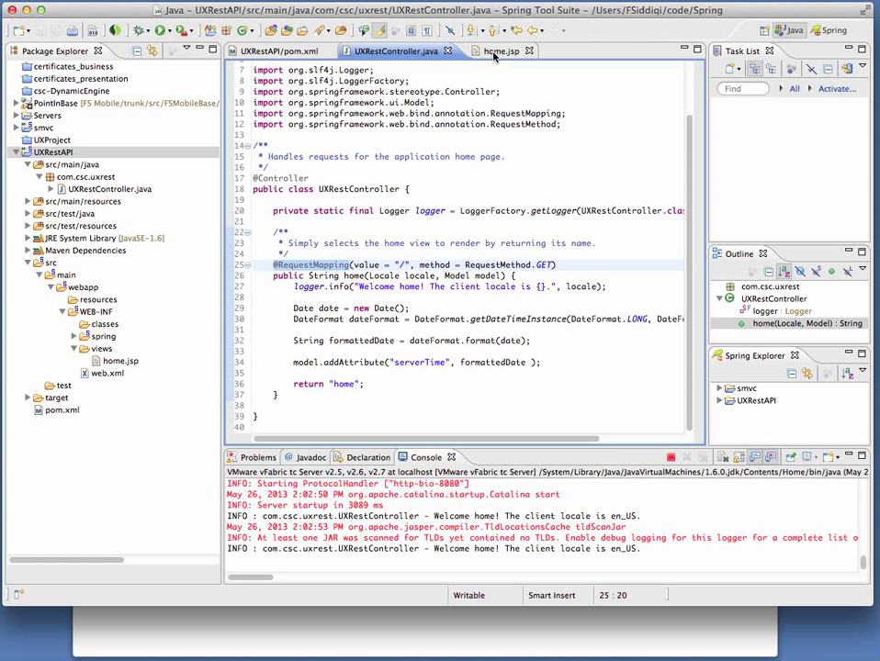
pyautogui.moveTo(500, 50)
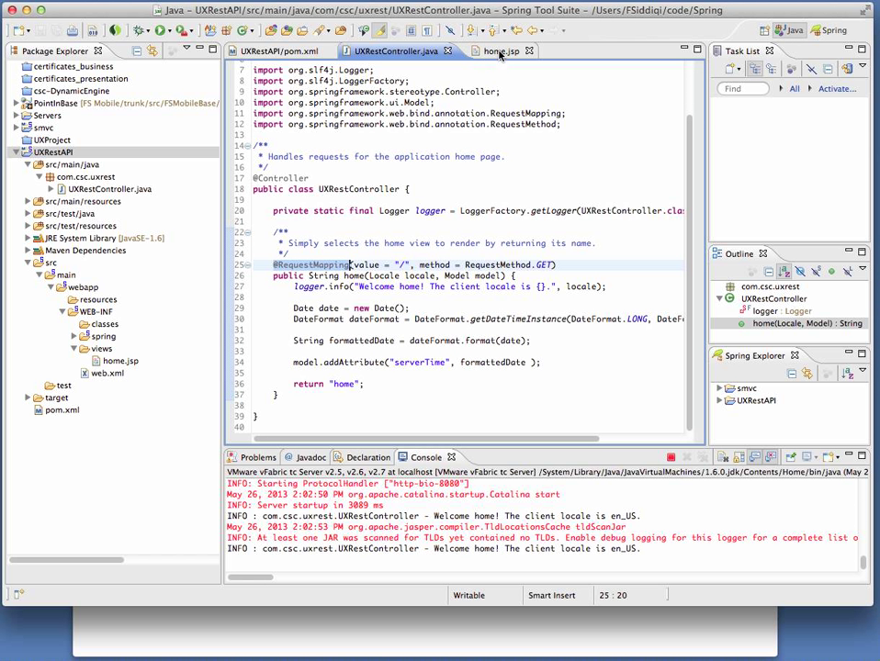
# - Show home.jsp in the editor before switching to the Chrome demo page
pyautogui.click(501, 51)
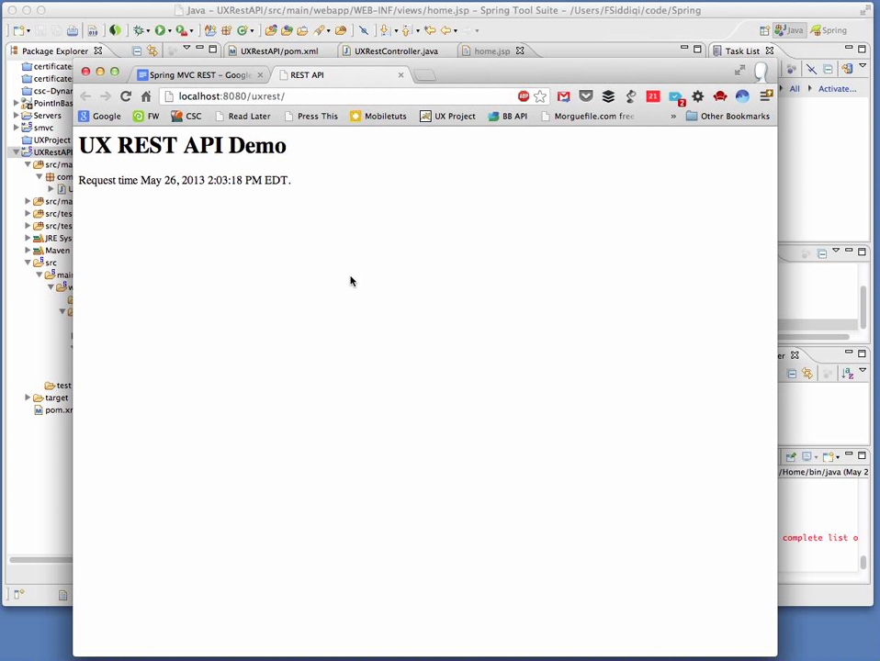
# - Return to the Spring MVC REST notes document in Google Docs
pyautogui.click(193, 74)
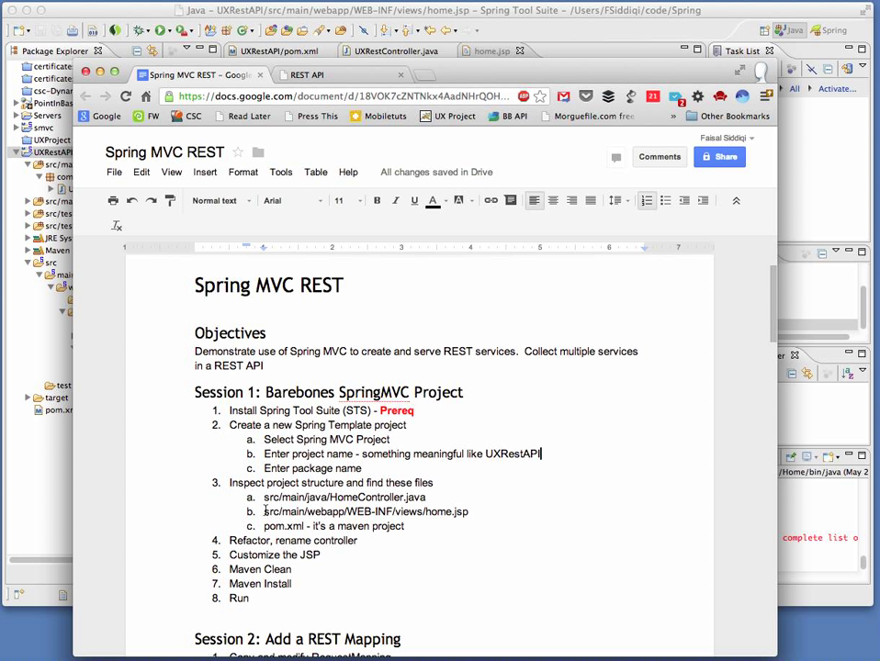
pyautogui.moveTo(266, 540)
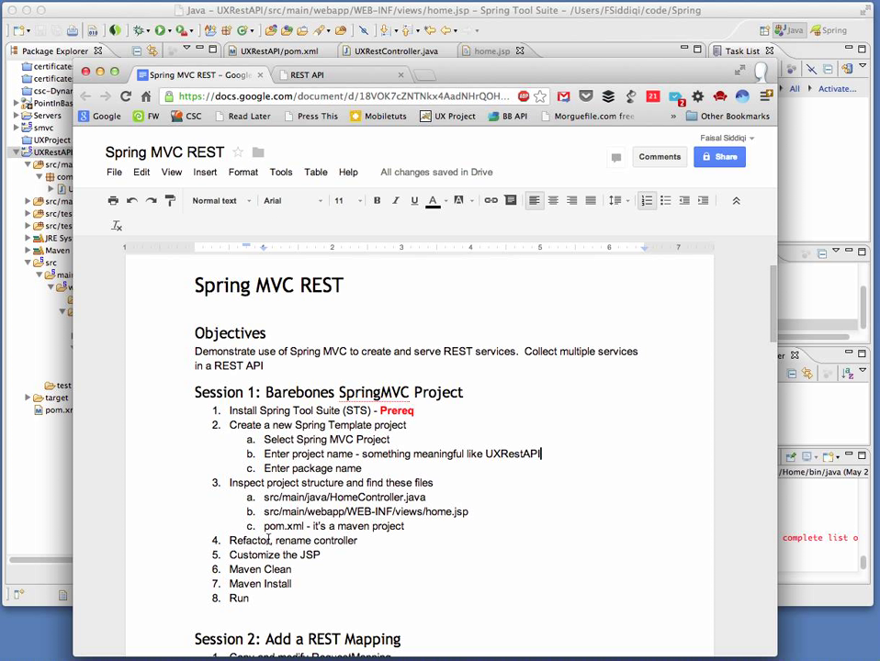